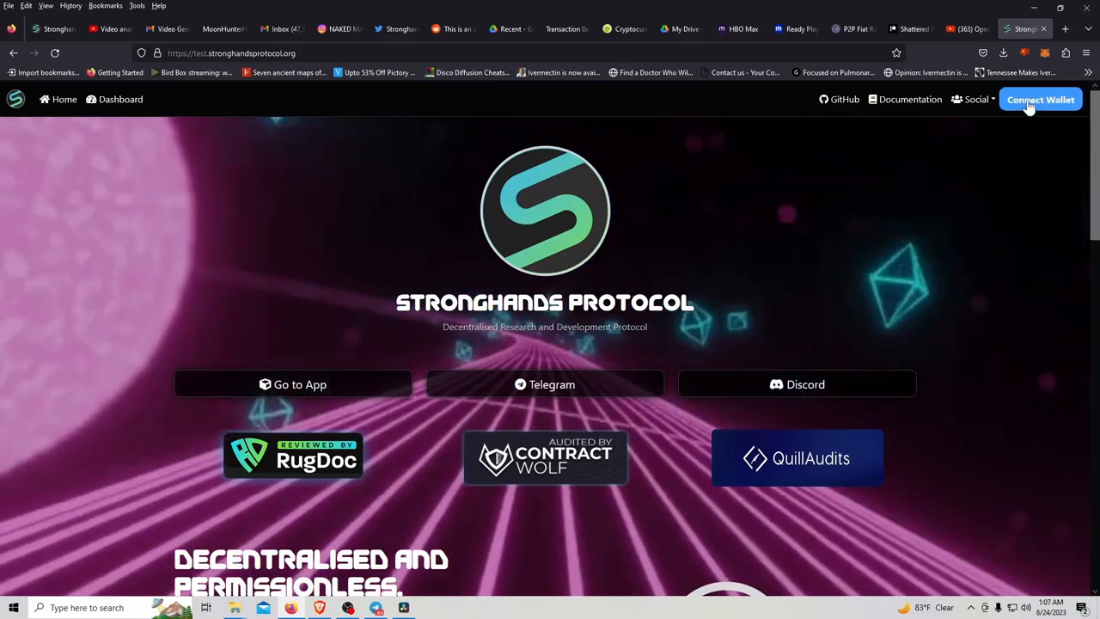
mouse_move(679, 335)
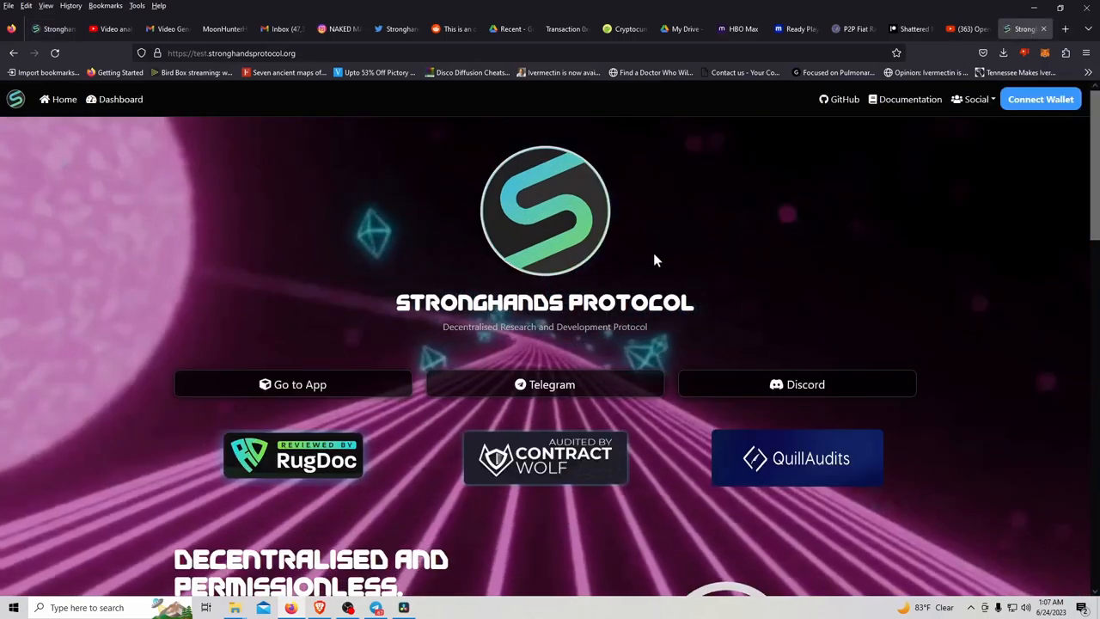
mouse_move(672, 275)
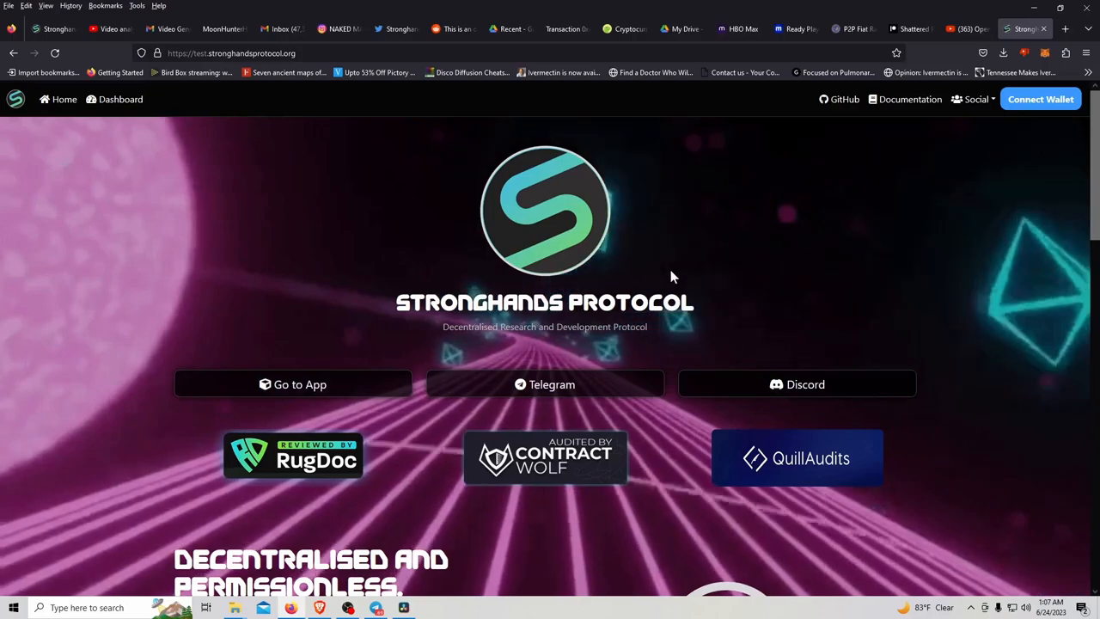
mouse_move(559, 357)
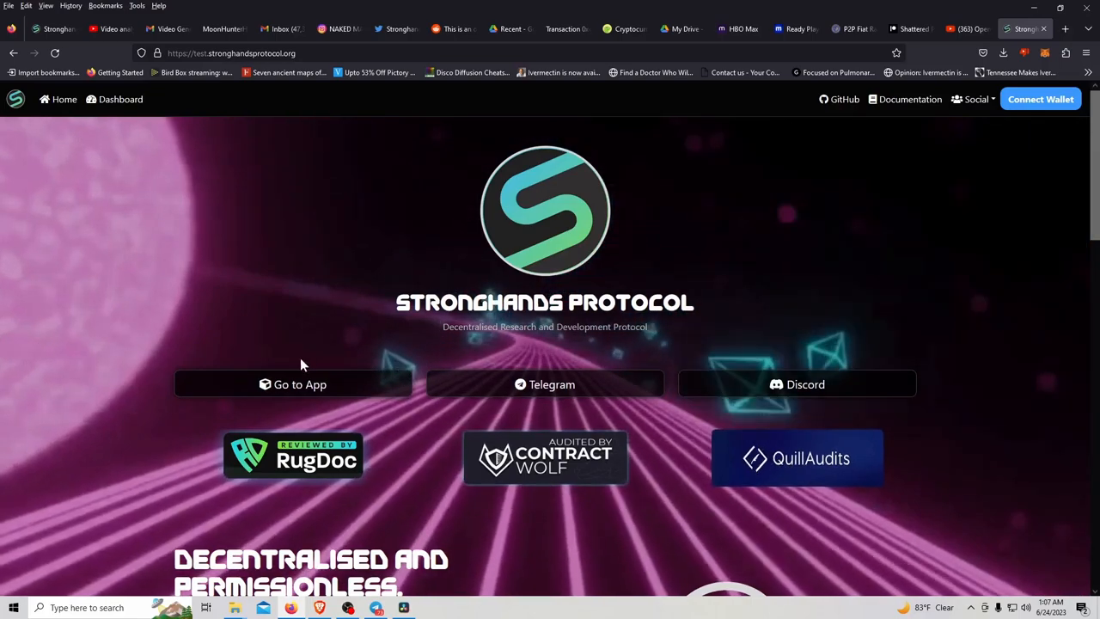
mouse_move(323, 395)
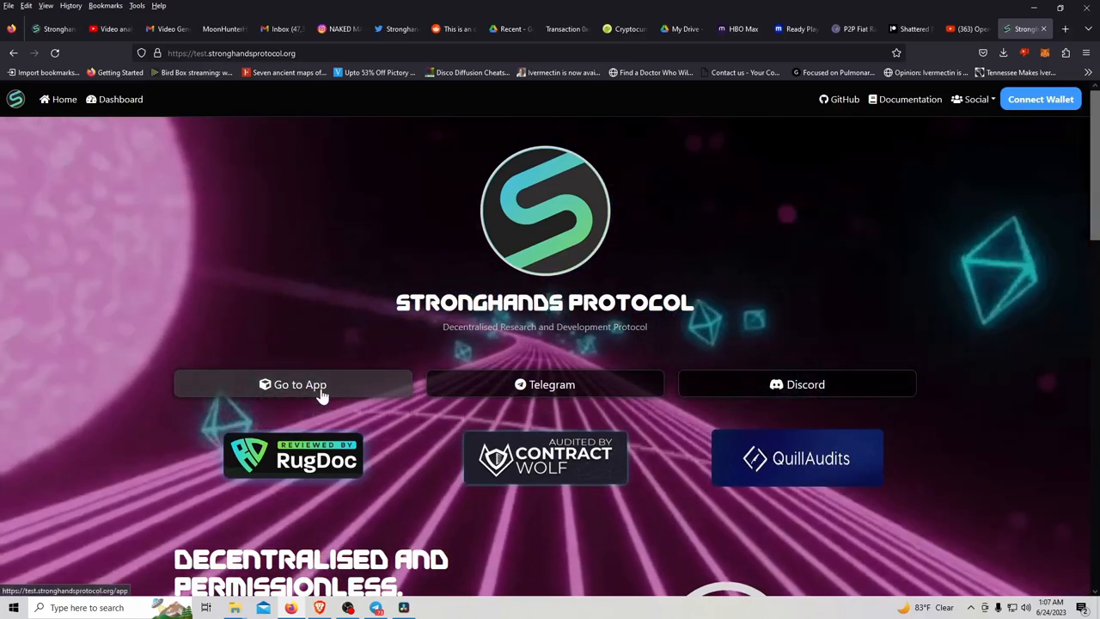
mouse_move(1040, 98)
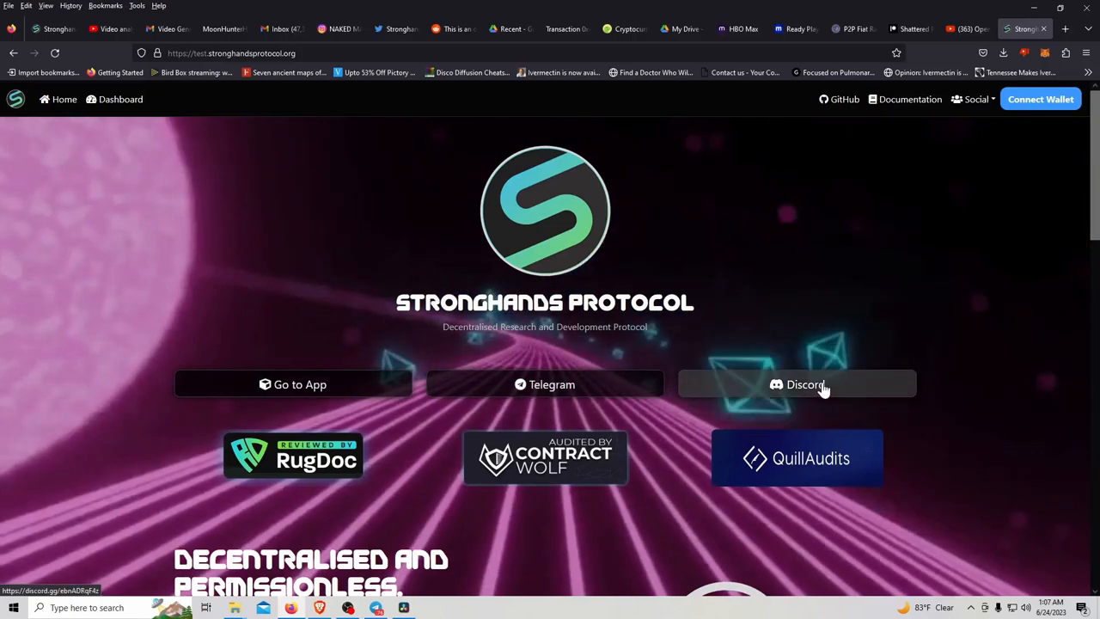
- Scroll through the landing page and look at the wallet connection options, then dismiss them
scroll("down", 3)
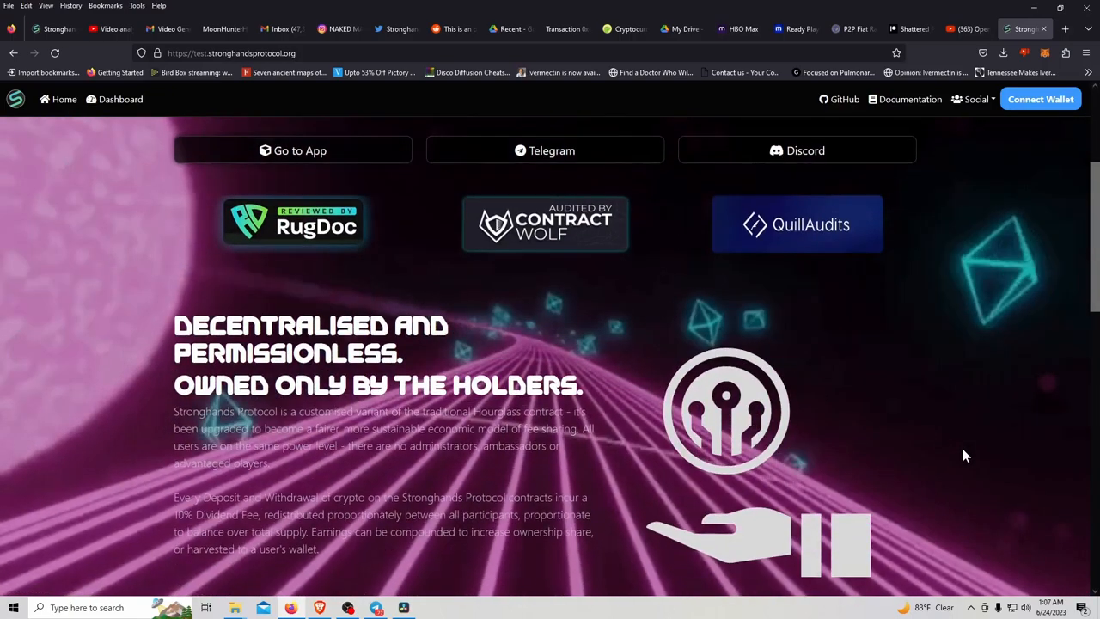
scroll("down", 3)
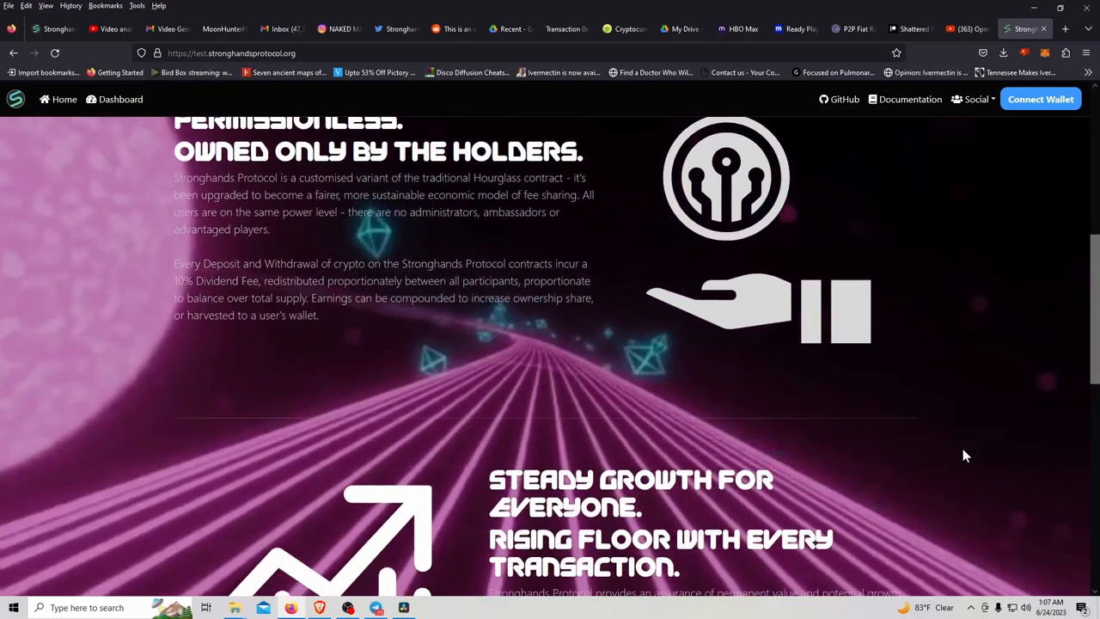
scroll("down", 3)
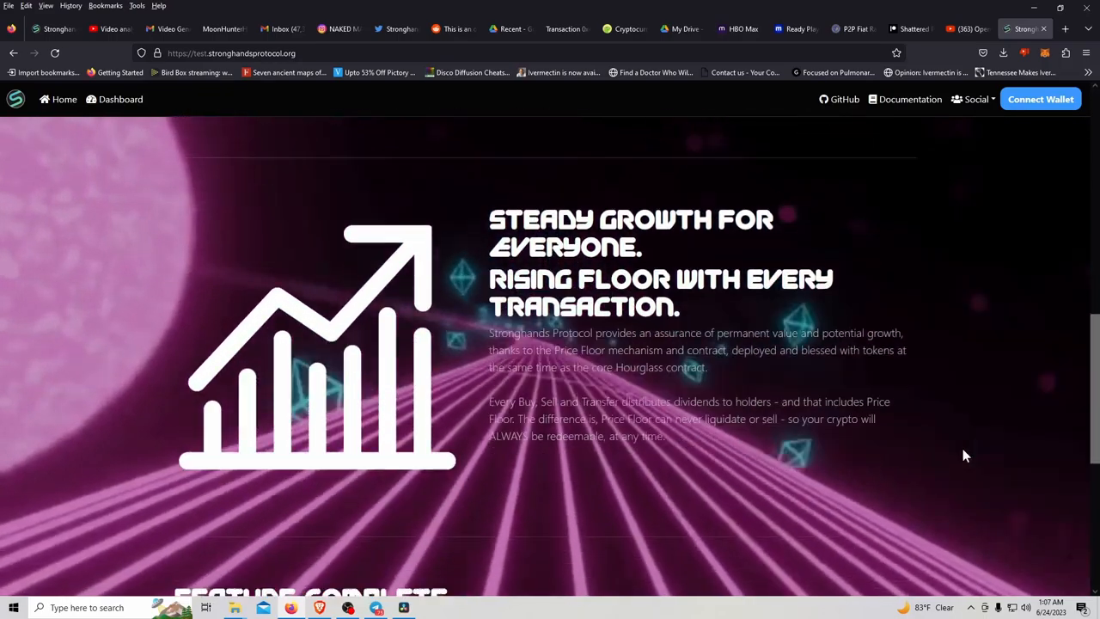
scroll("down", 3)
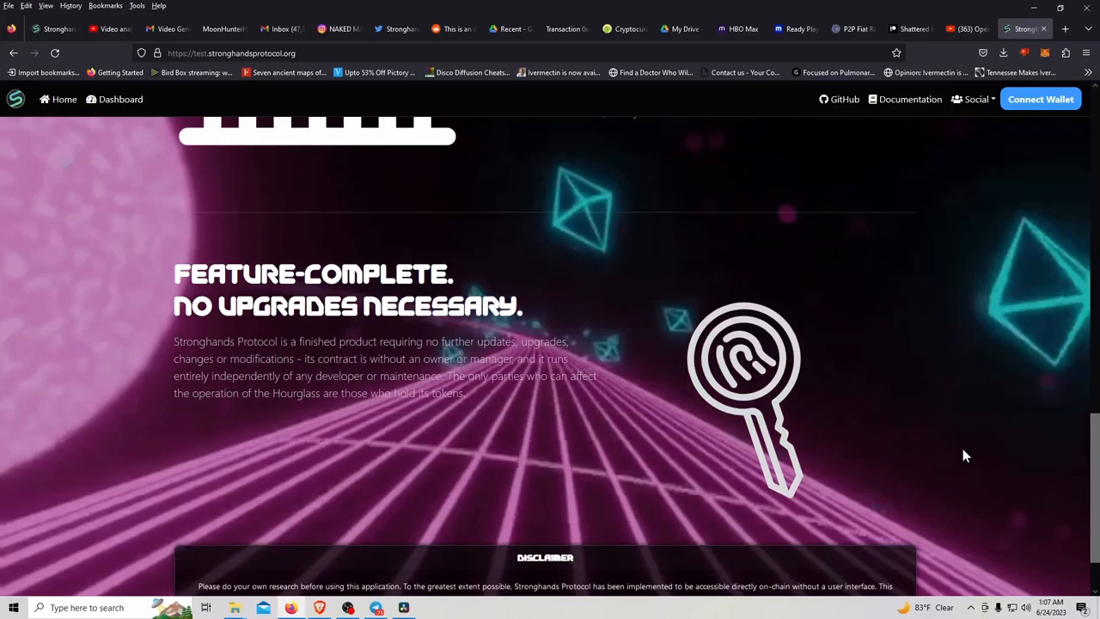
scroll("up", 3)
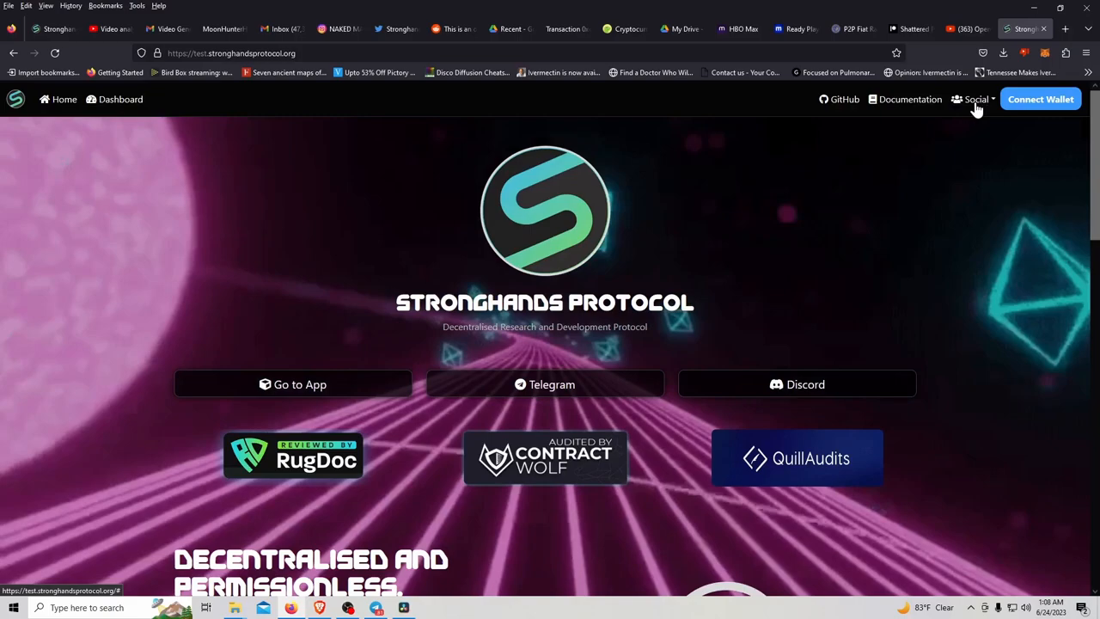
left_click(976, 98)
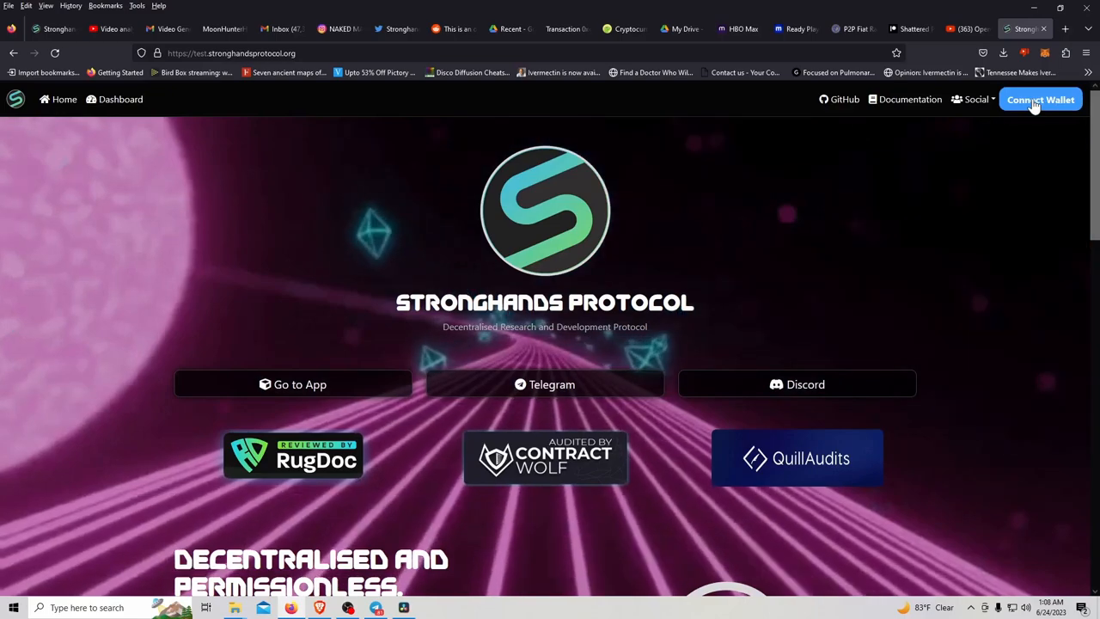
left_click(1039, 98)
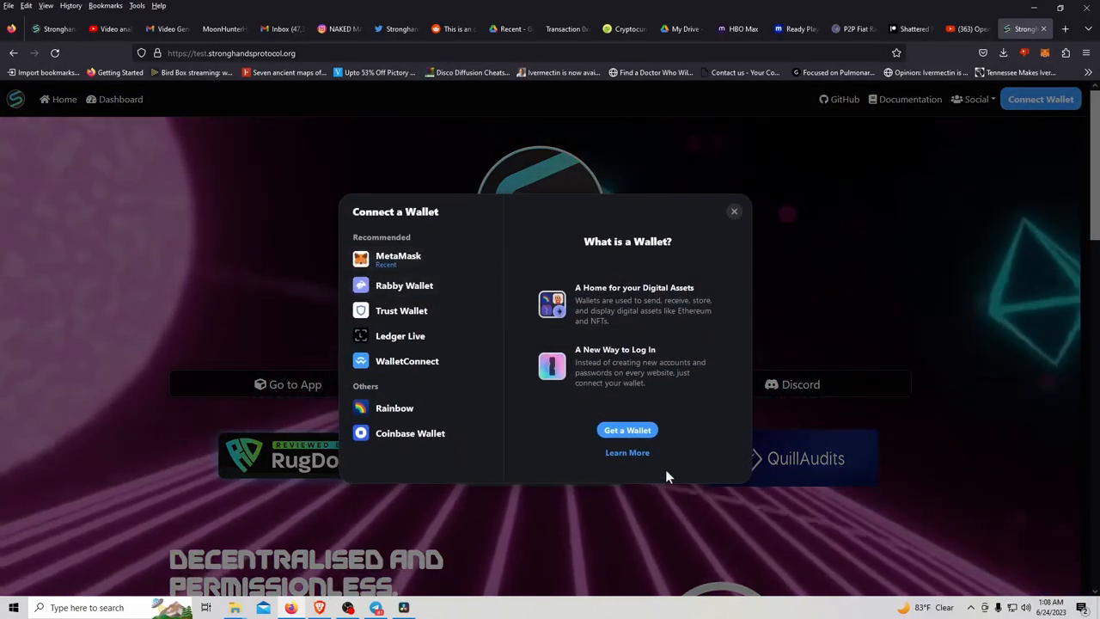
left_click(347, 608)
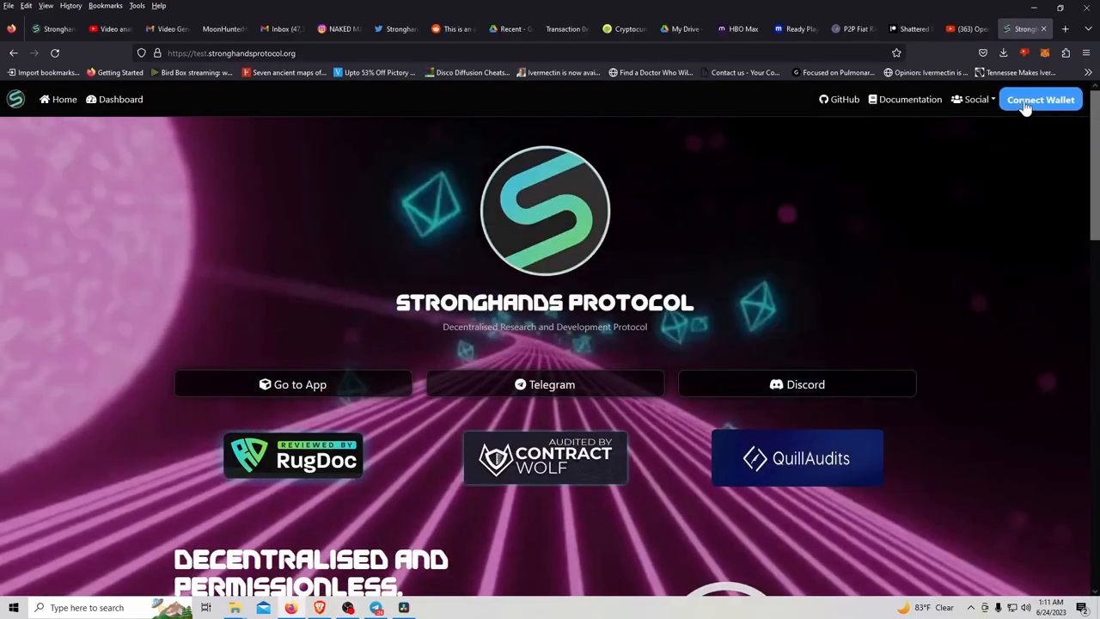
- Connect MetaMask so the landing page shows the account's 71.6k PLS balance
left_click(1041, 98)
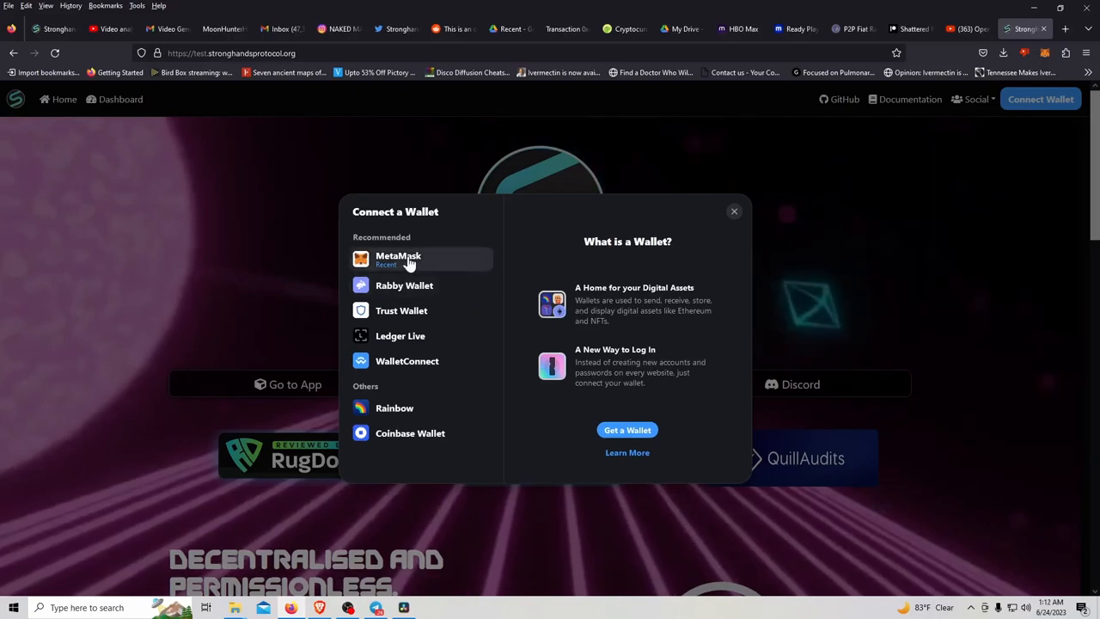
left_click(398, 256)
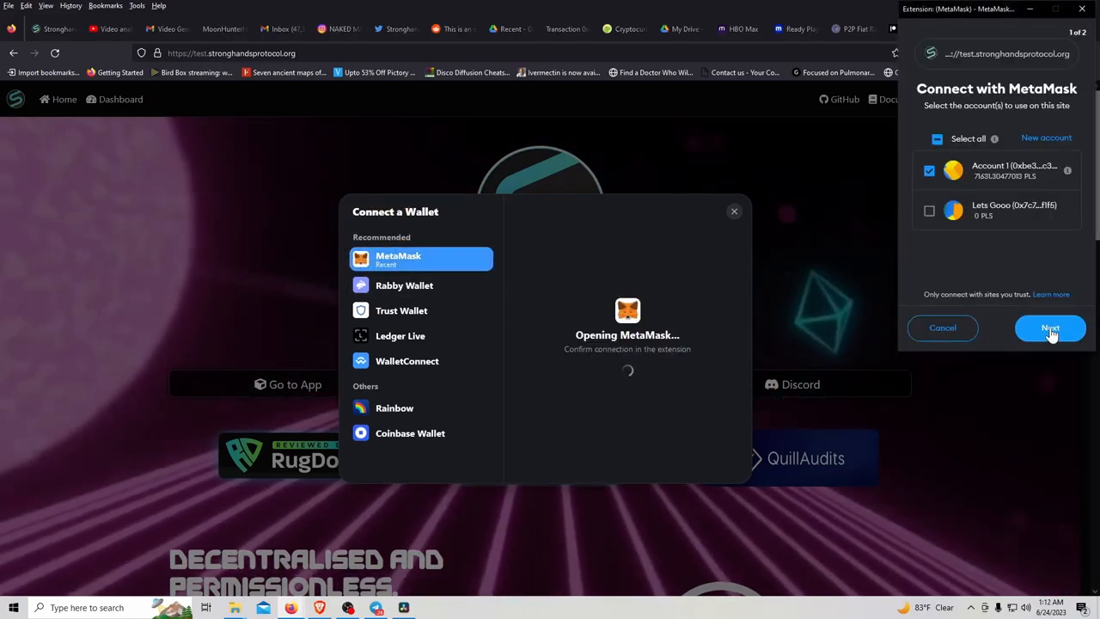
left_click(1049, 326)
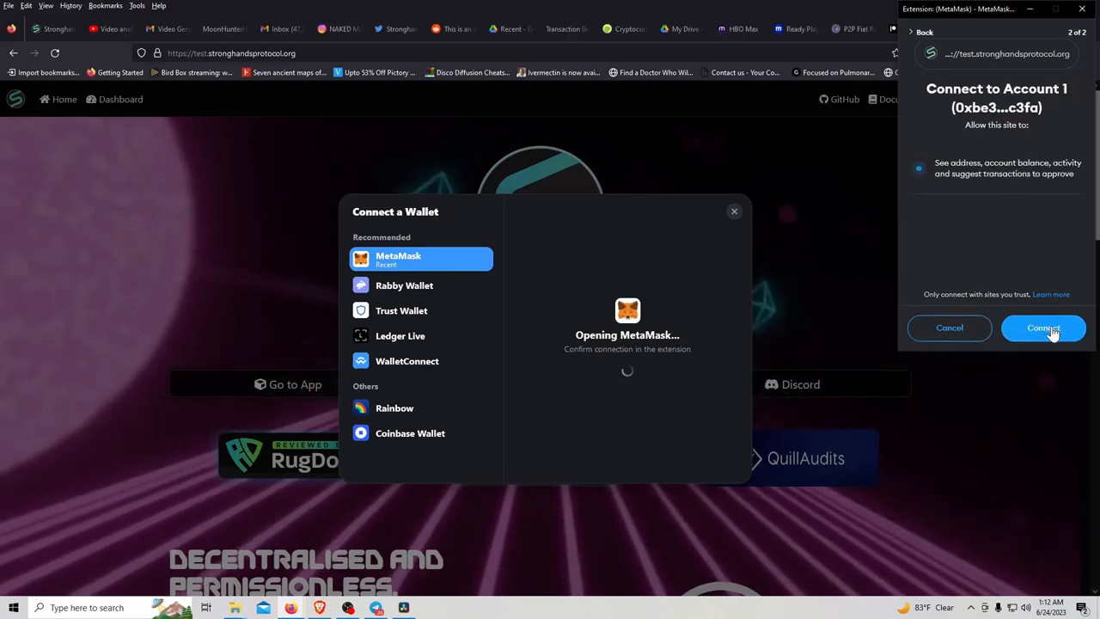
left_click(1043, 327)
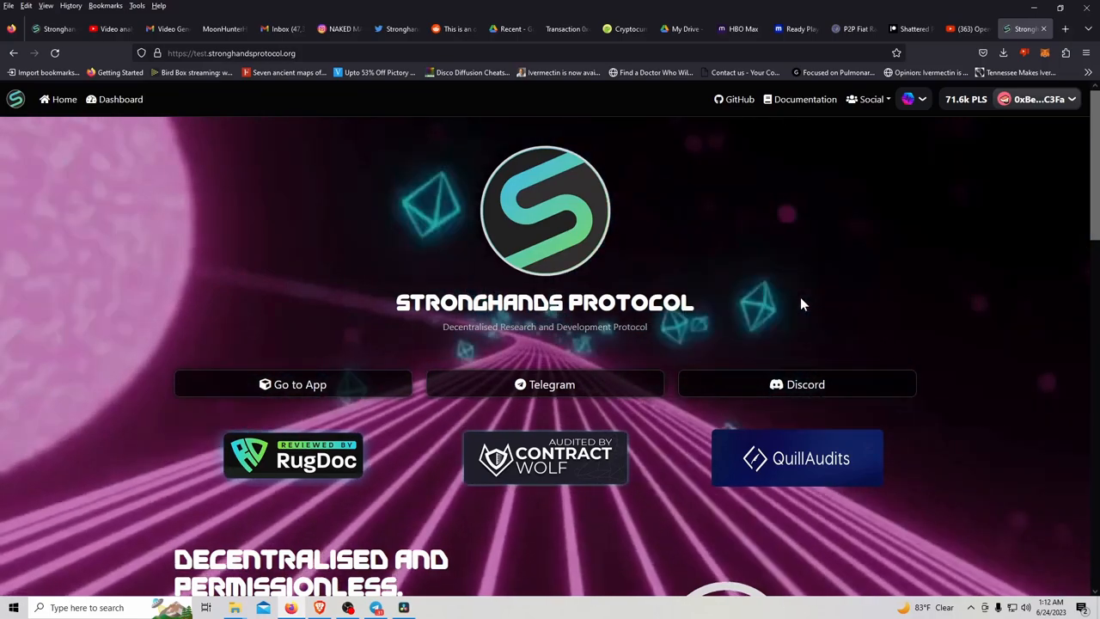
mouse_move(1030, 235)
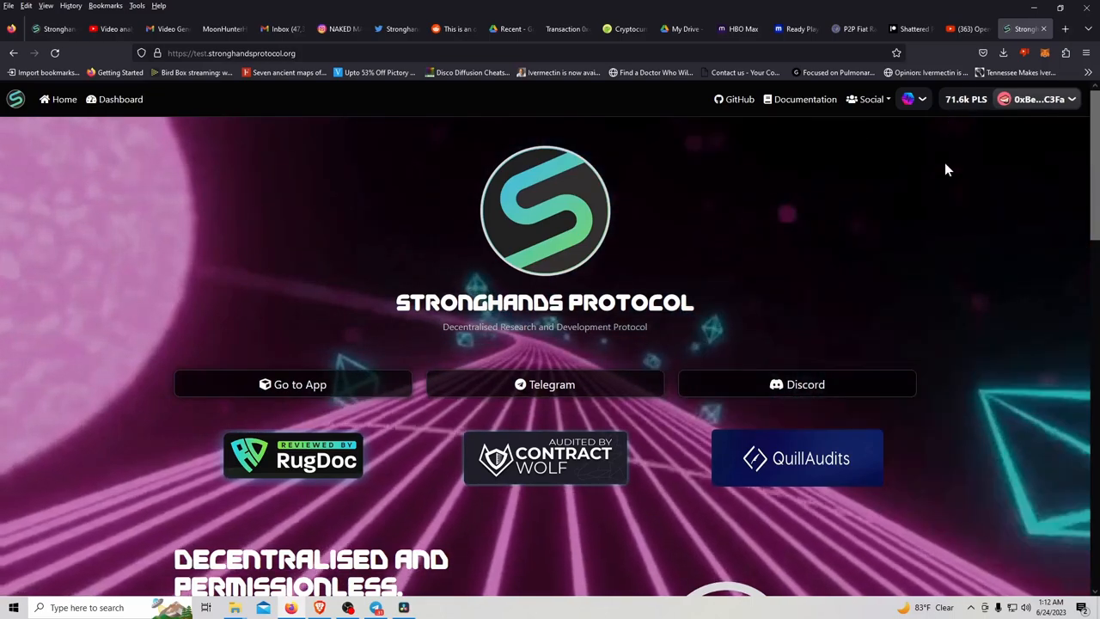
mouse_move(951, 203)
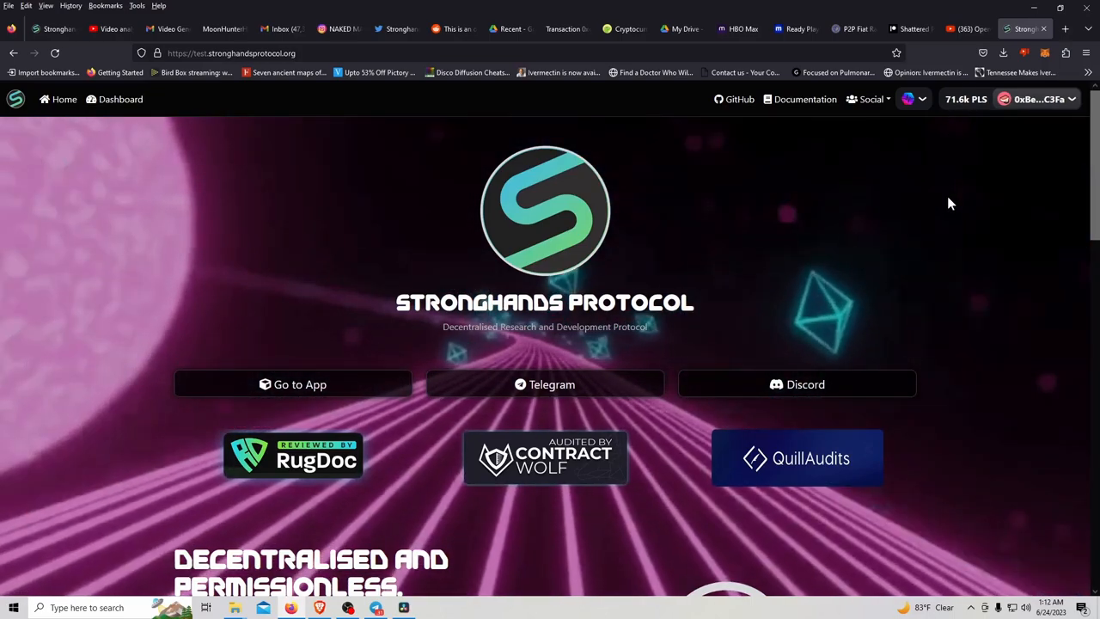
mouse_move(986, 210)
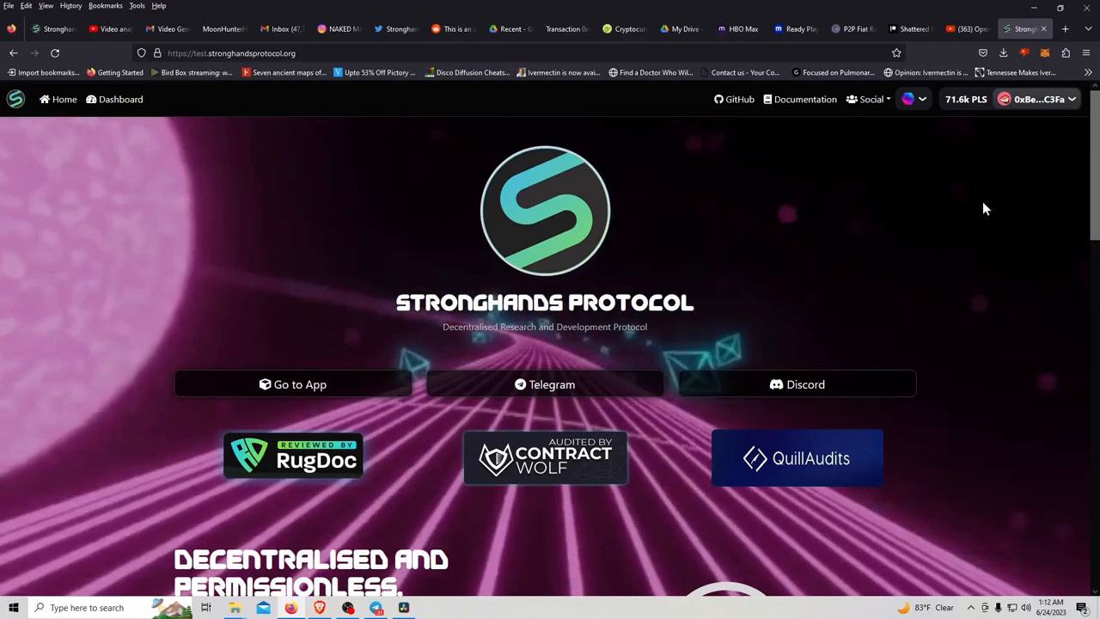
mouse_move(1009, 175)
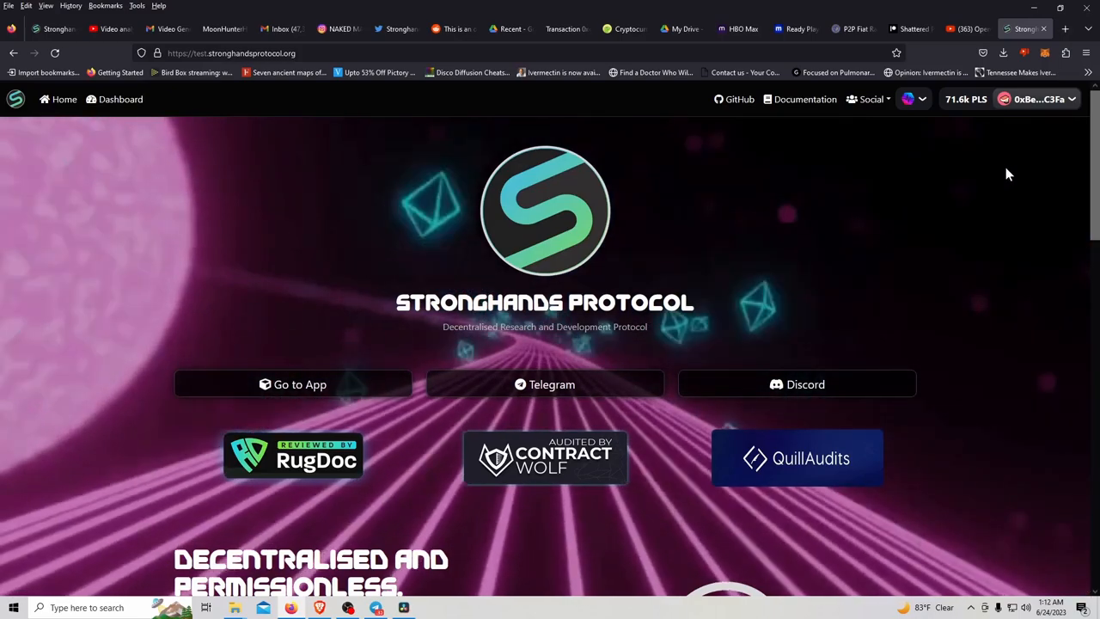
mouse_move(925, 135)
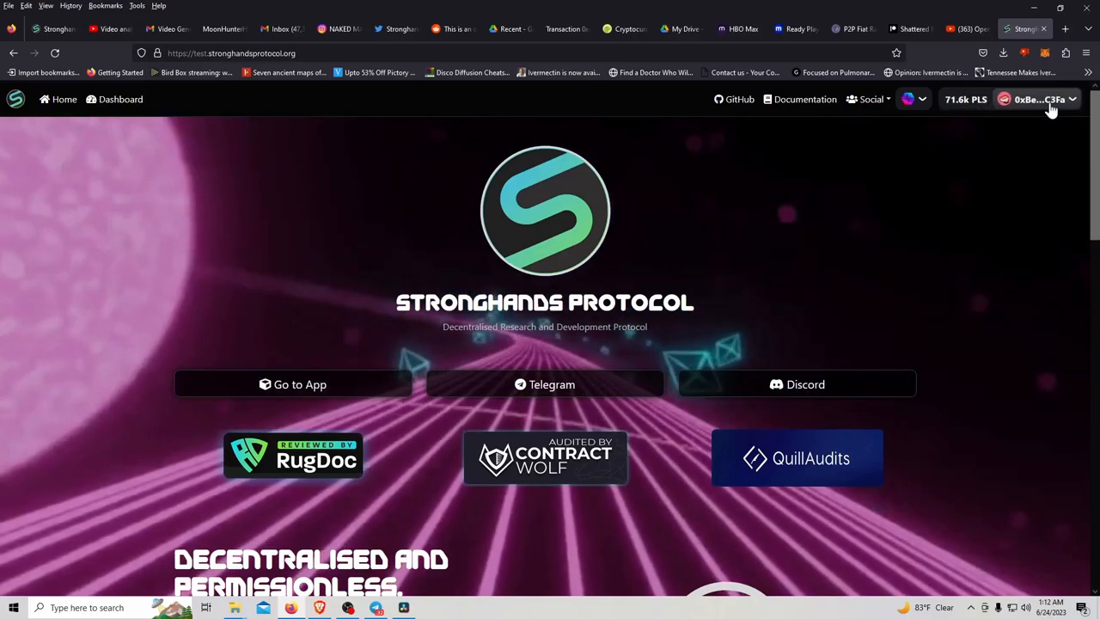
- Review the connected wallet's account details twice and close them
left_click(1039, 98)
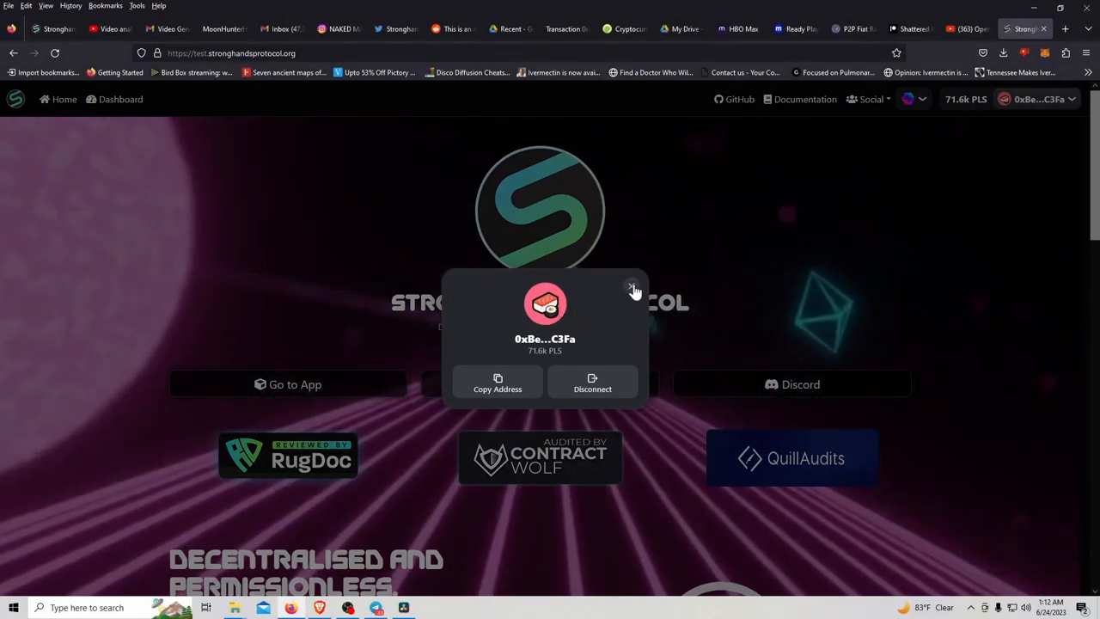
left_click(633, 285)
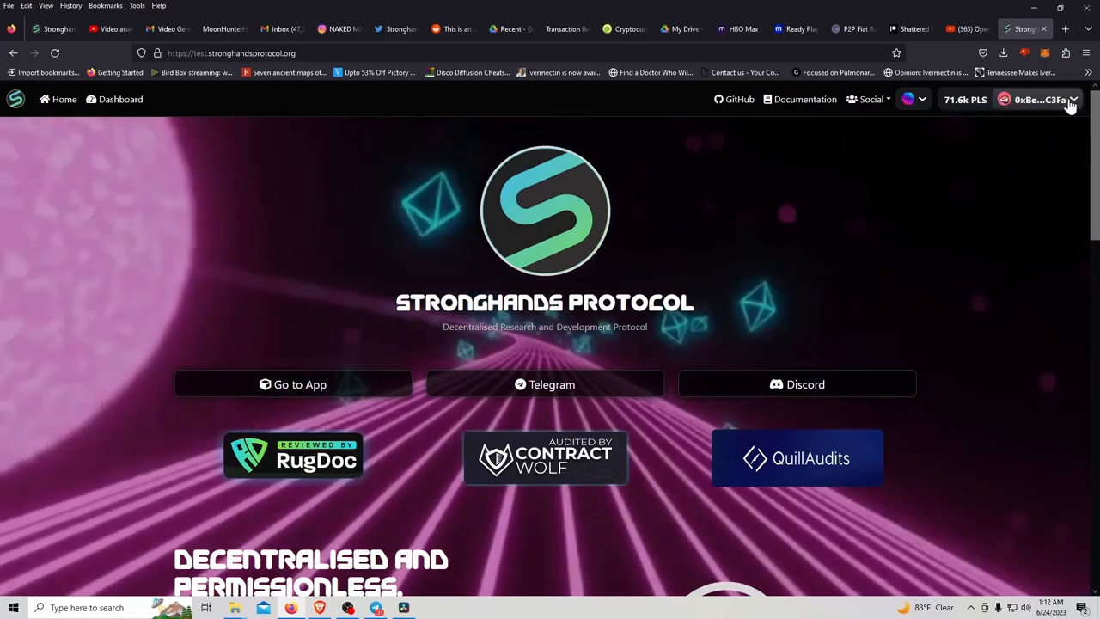
left_click(1037, 98)
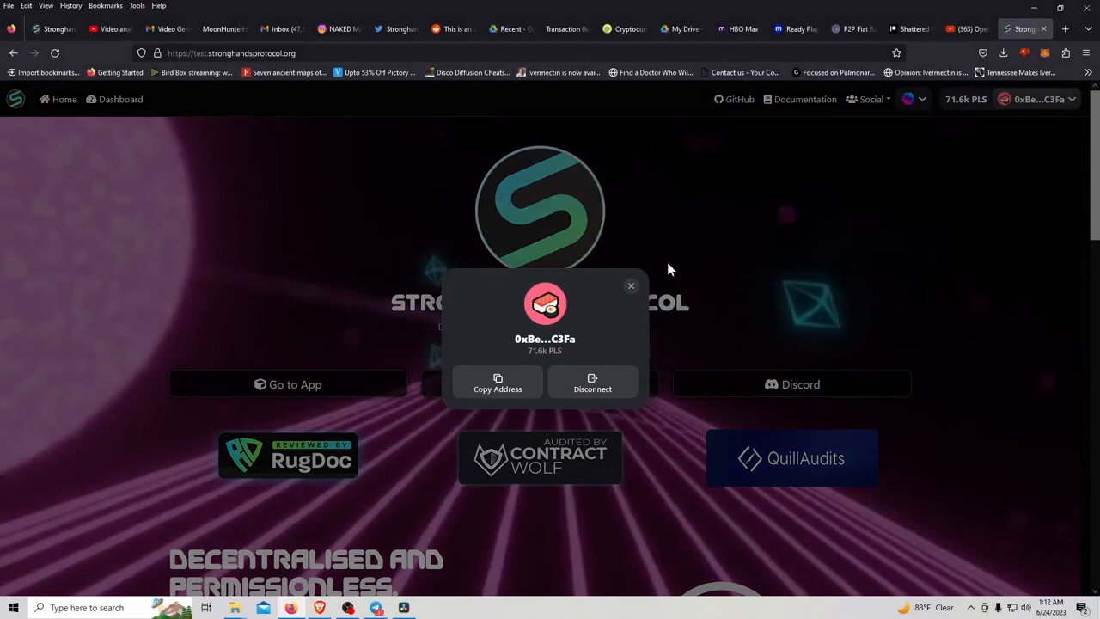
mouse_move(598, 302)
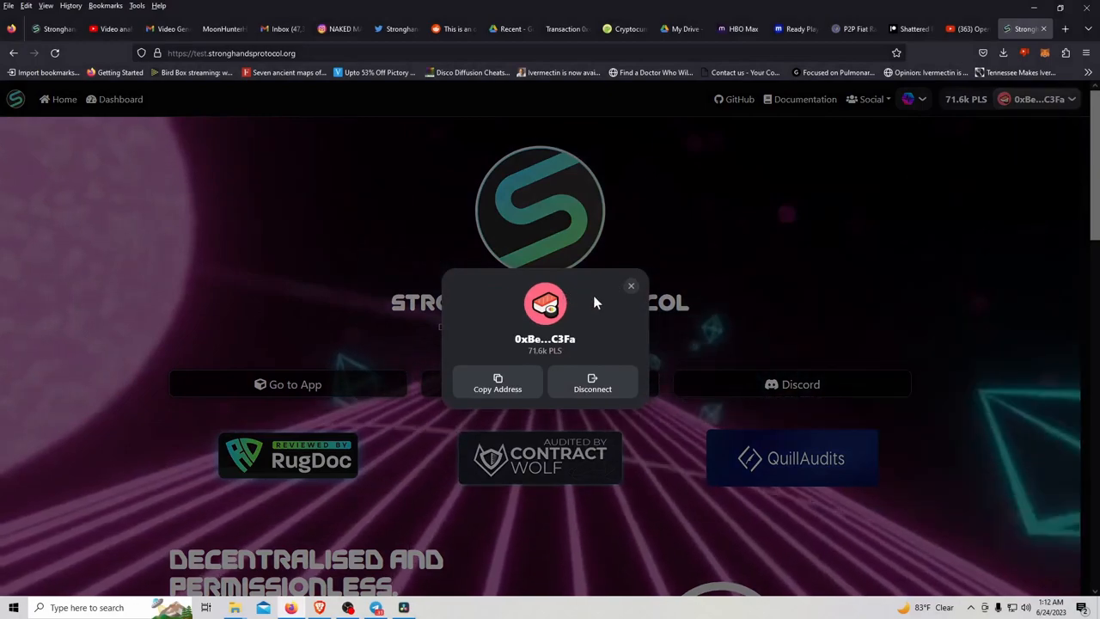
left_click(630, 285)
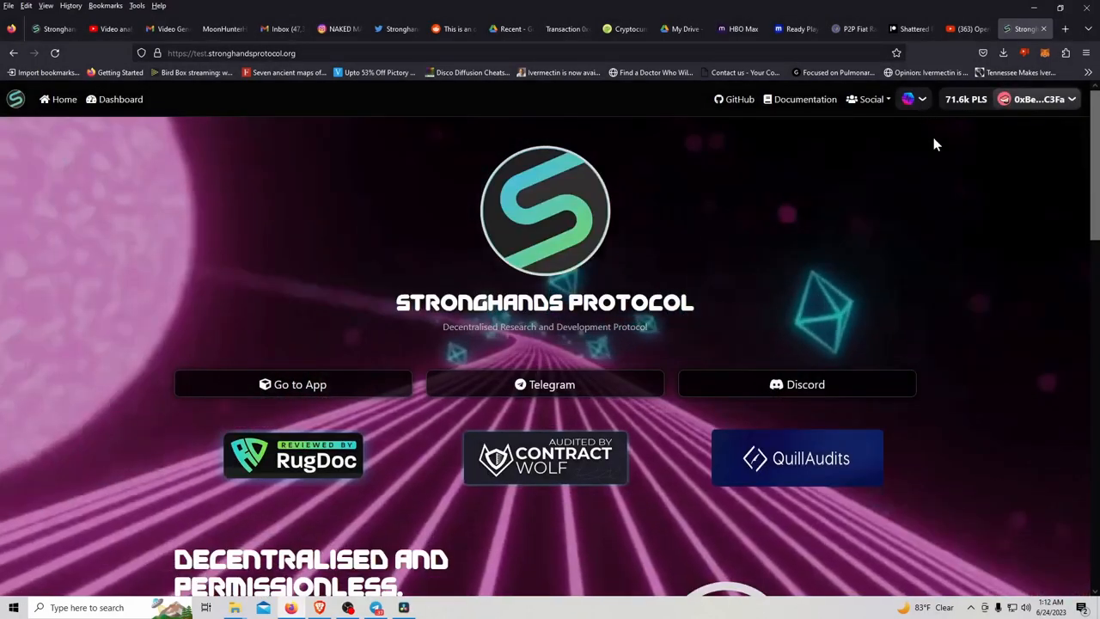
- Switch the site from PulseChain to BNB Smart Chain, confirming in MetaMask, showing 0 BNB
left_click(911, 98)
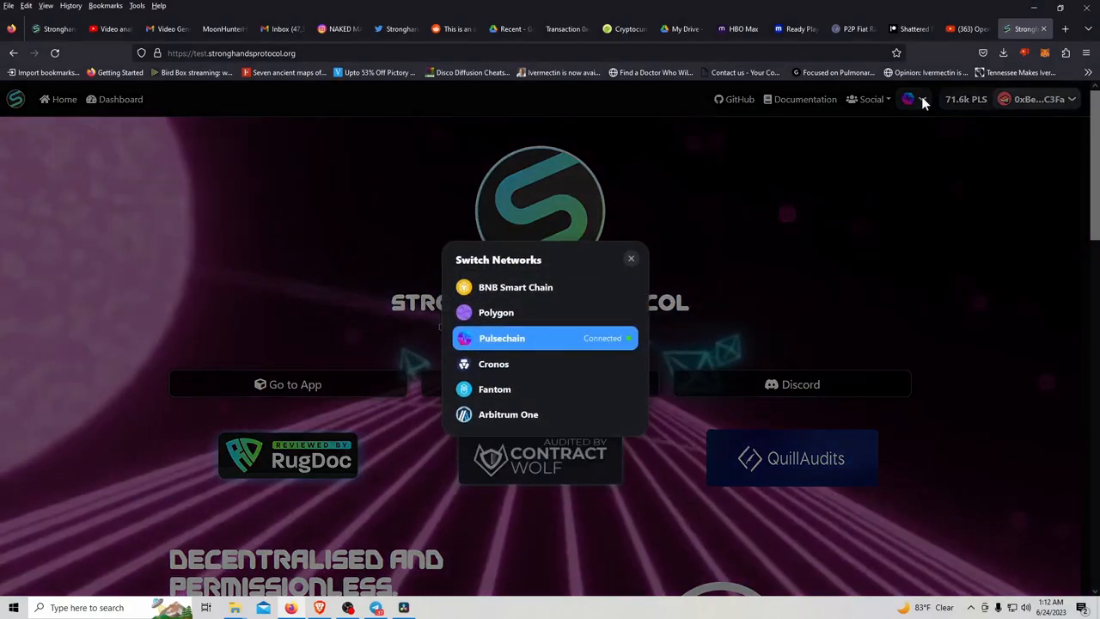
mouse_move(849, 185)
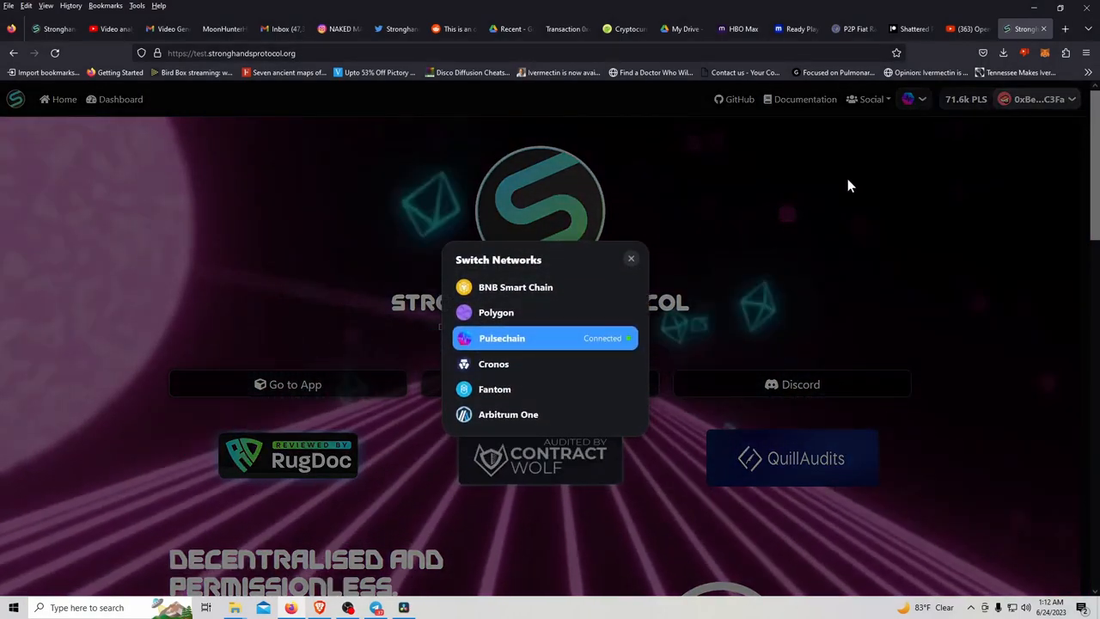
mouse_move(536, 296)
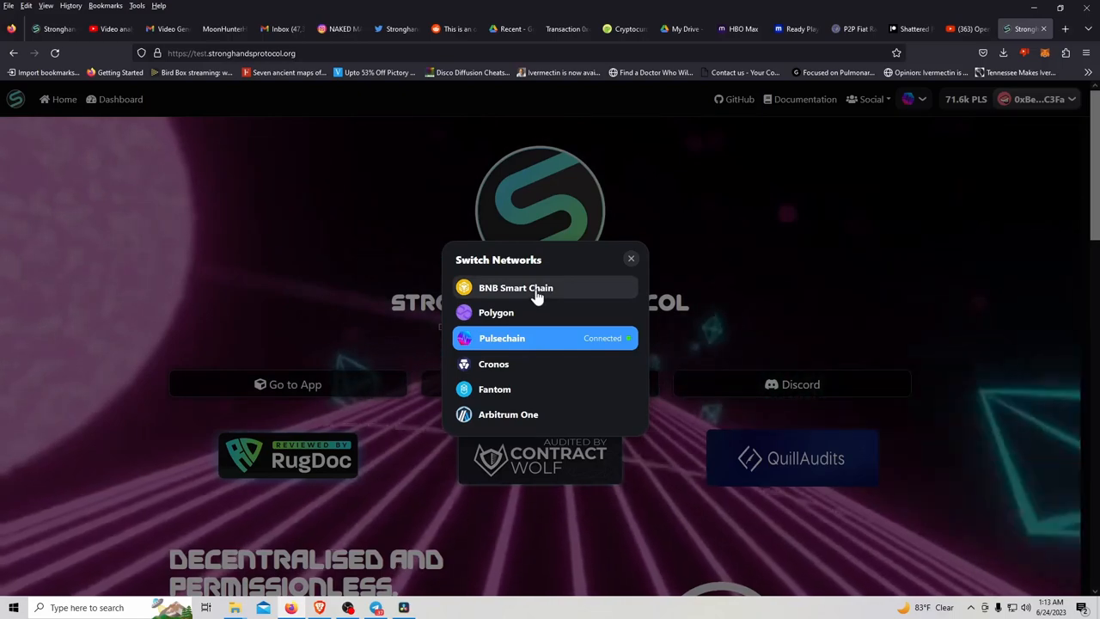
left_click(516, 287)
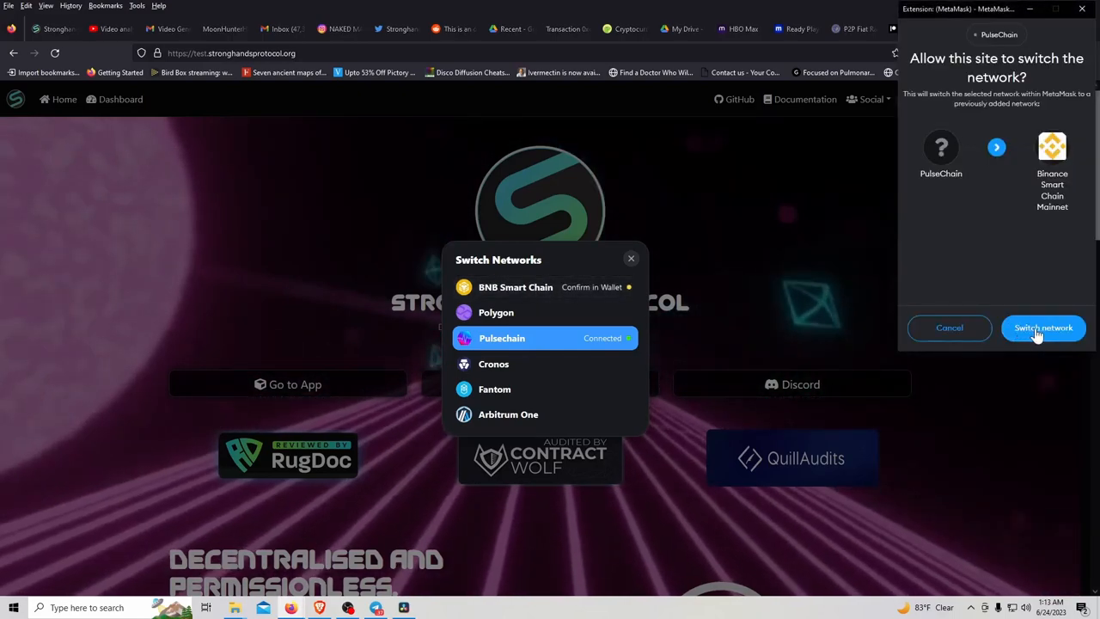
left_click(1043, 326)
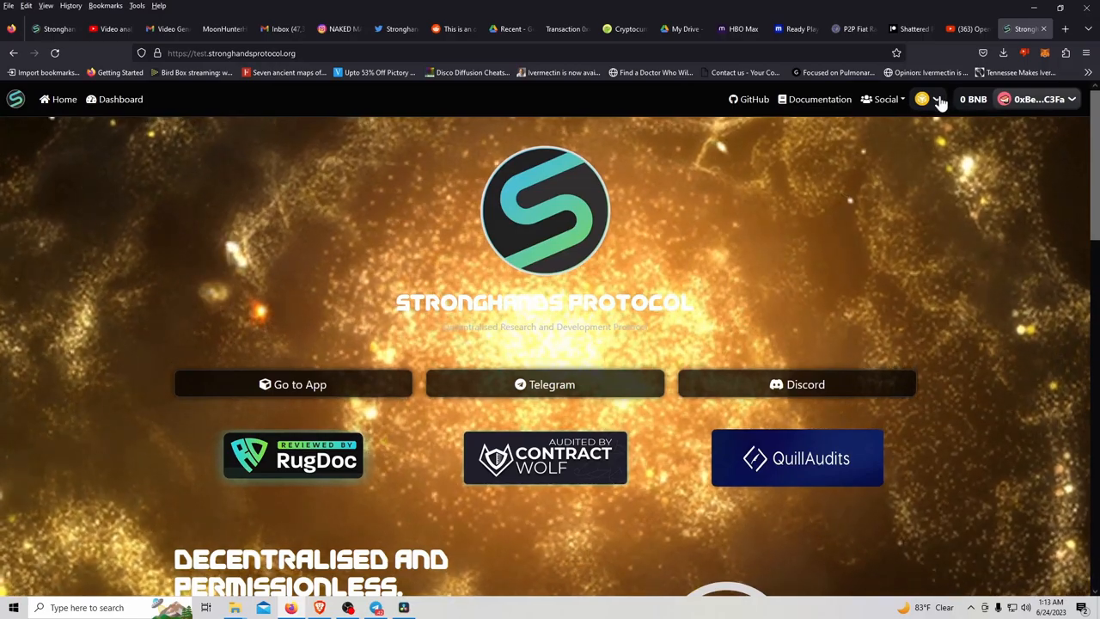
left_click(923, 98)
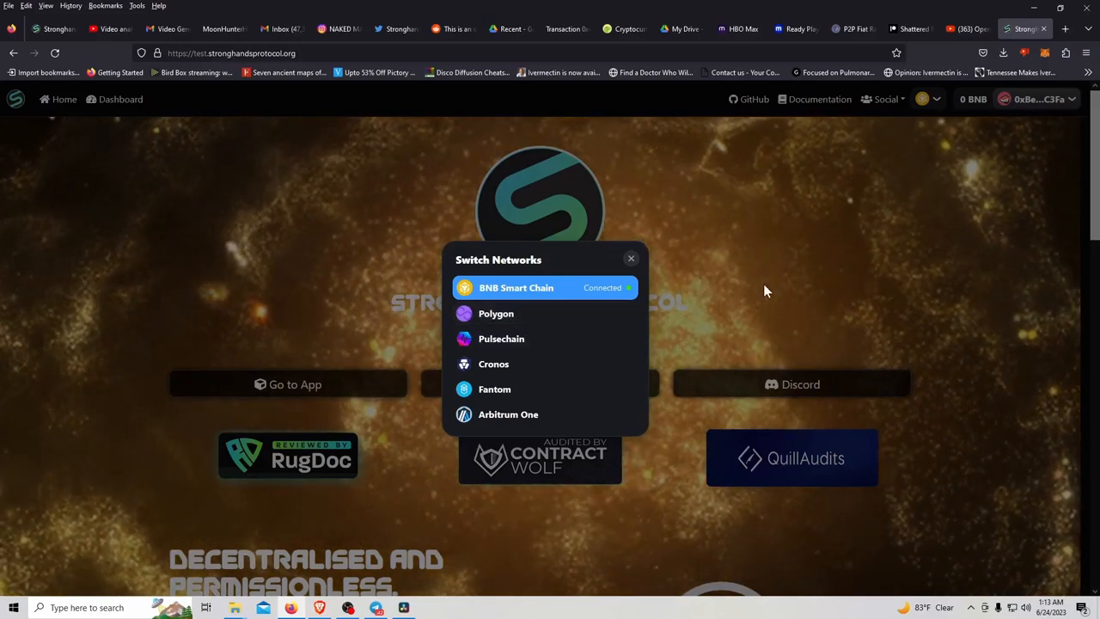
mouse_move(497, 313)
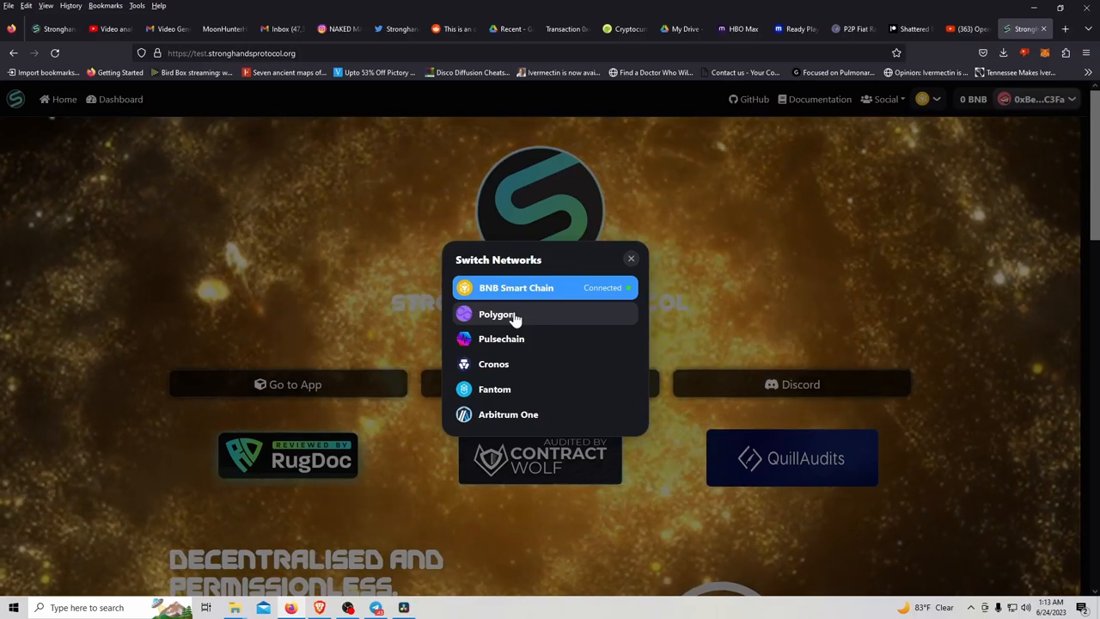
- Switch the site to Polygon via MetaMask so the purple theme shows a 0 MATIC balance
left_click(495, 313)
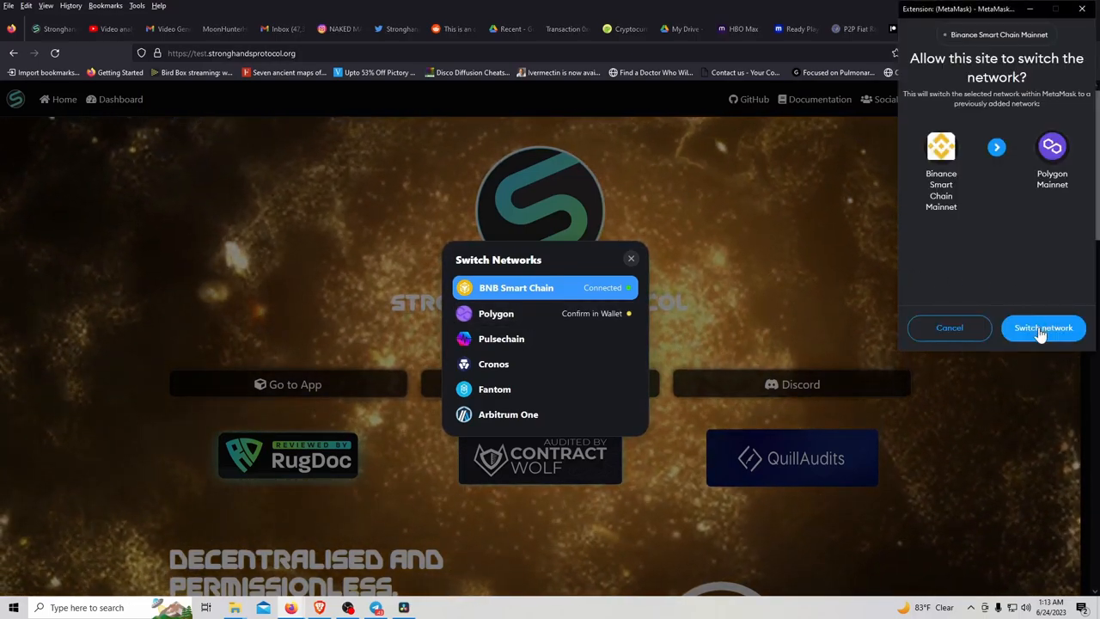
left_click(1043, 327)
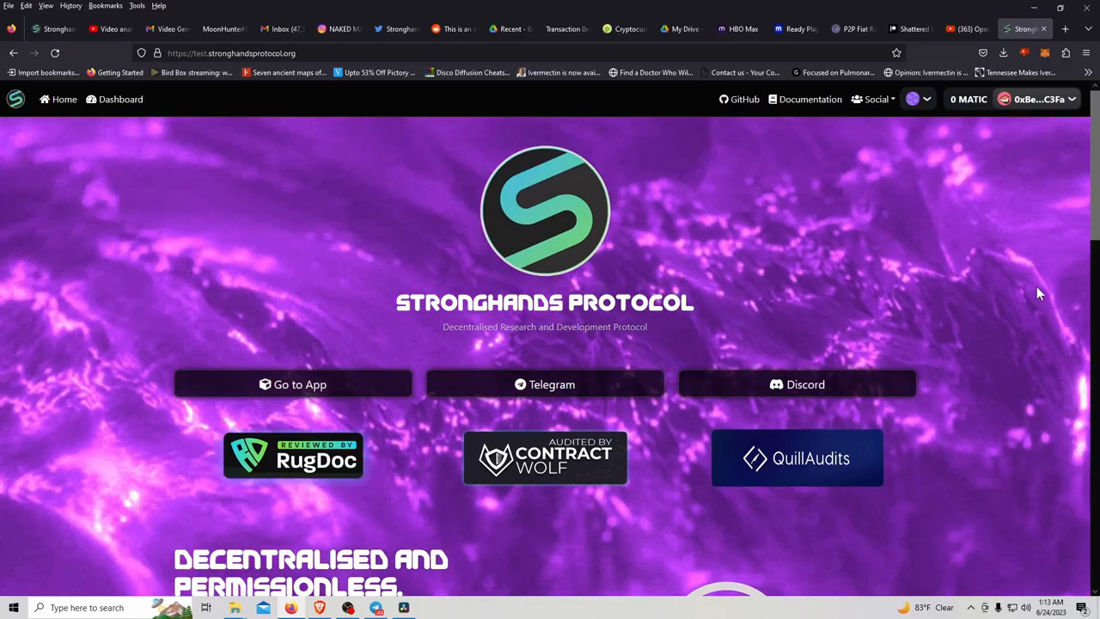
scroll("down", 3)
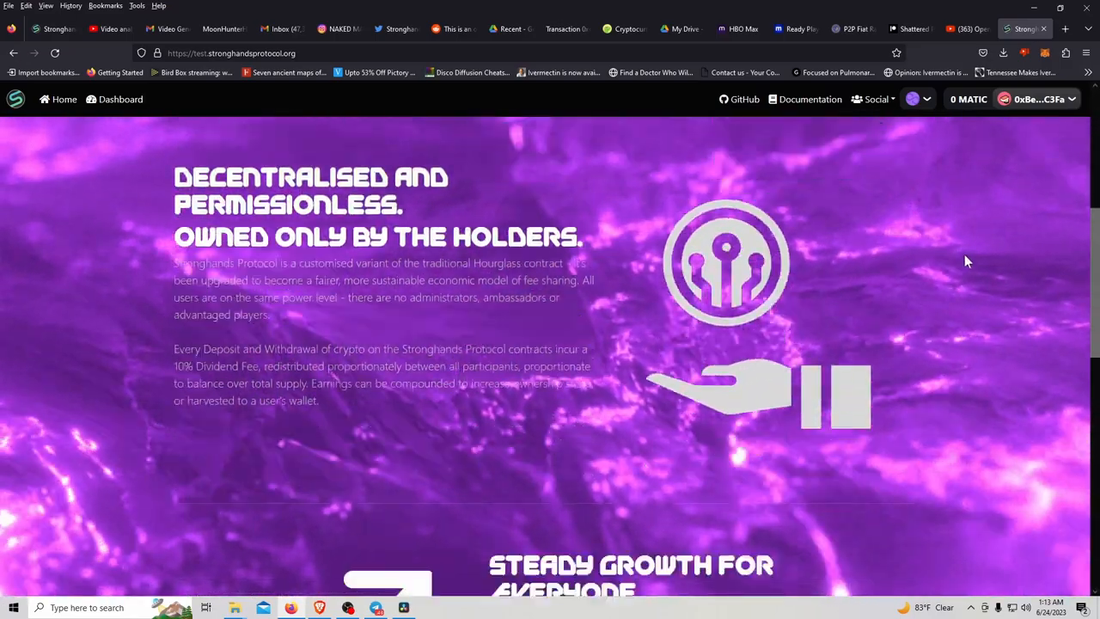
scroll("down", 3)
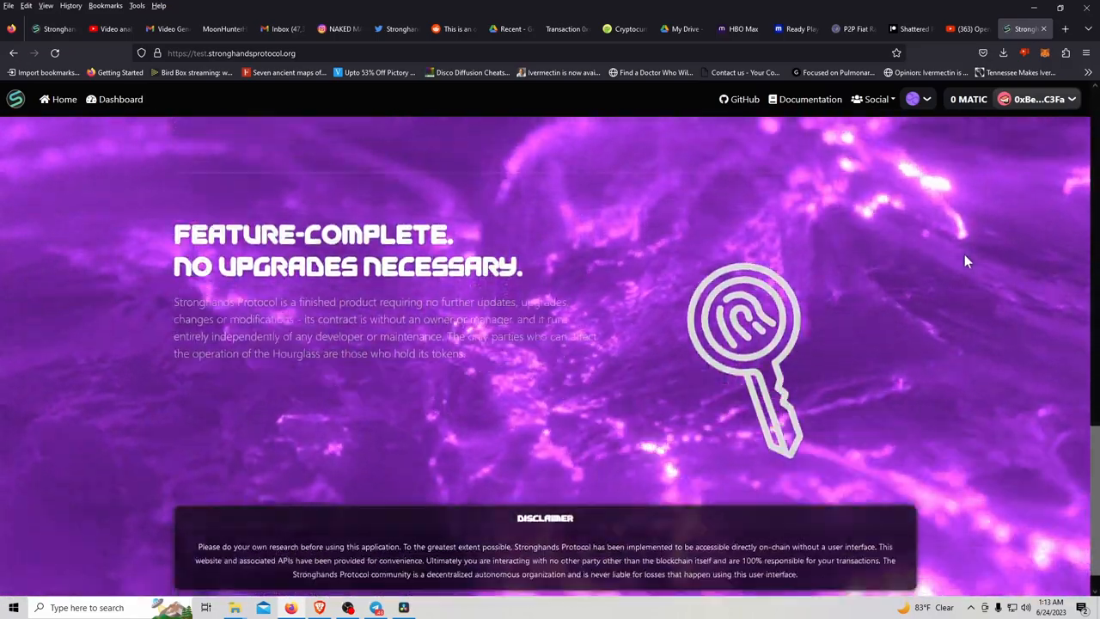
scroll("up", 3)
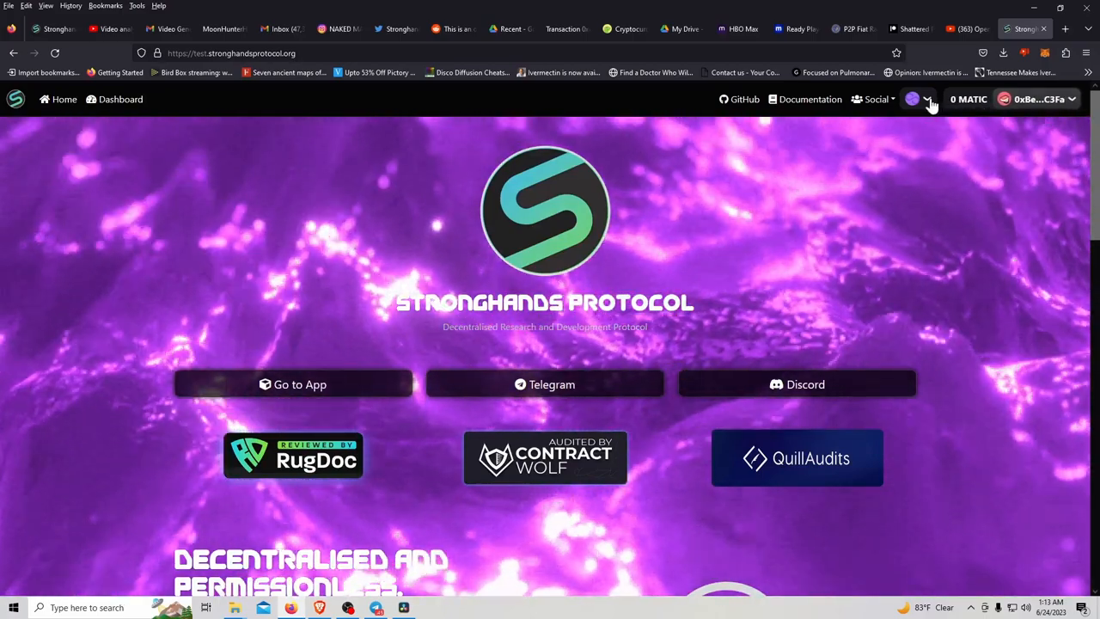
- Check the connected wallet's account details on Polygon and close them
left_click(1038, 98)
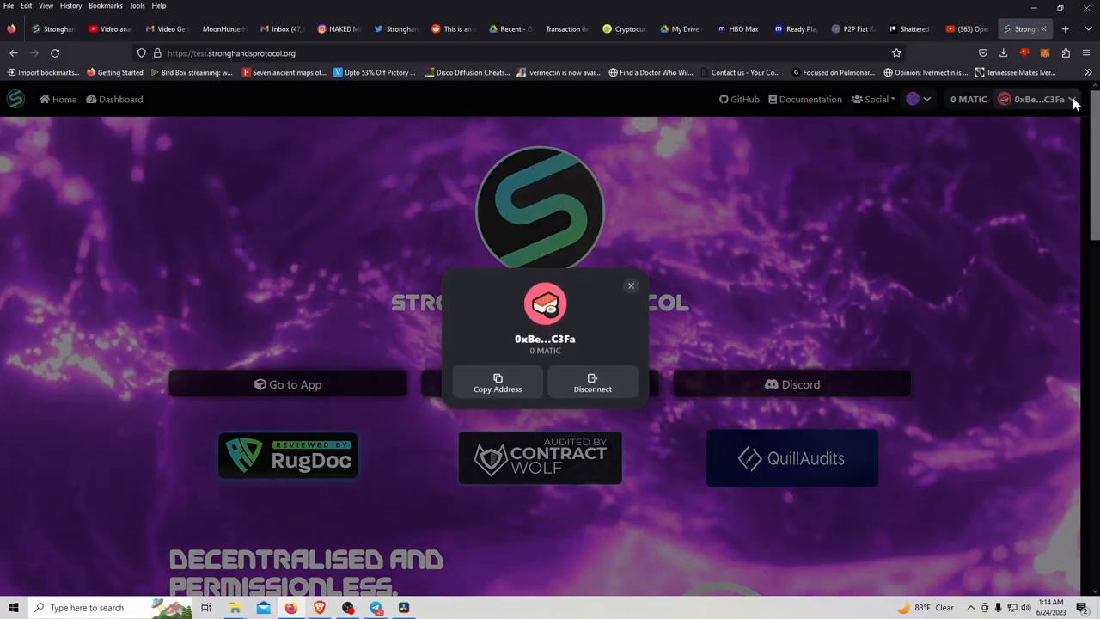
left_click(630, 286)
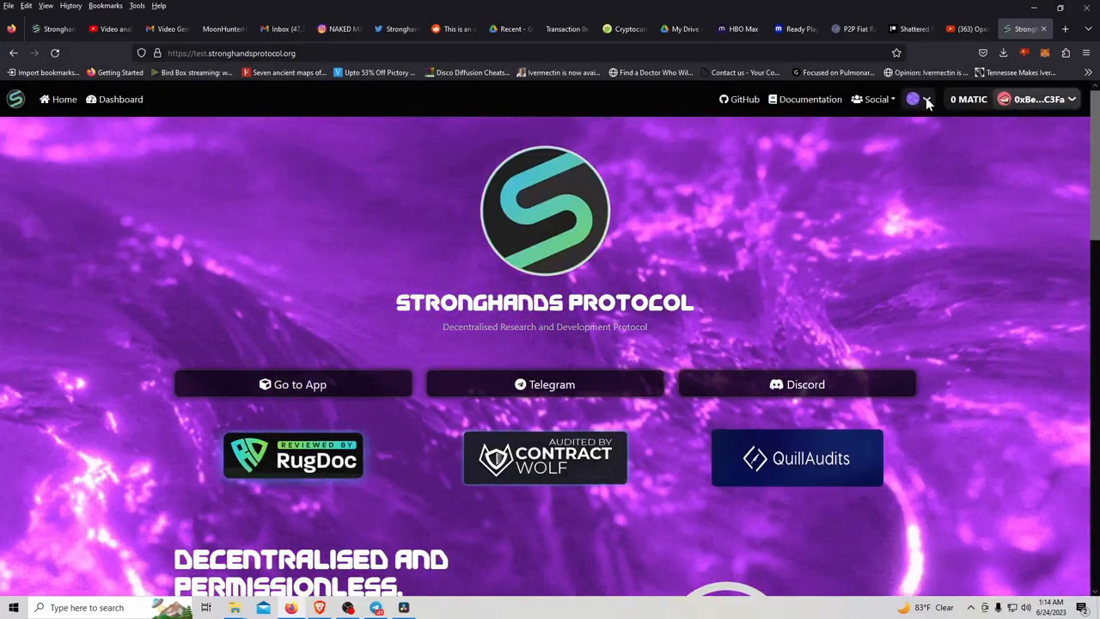
- Switch the site to Cronos via MetaMask, showing the blue theme with 0 CRO
left_click(917, 98)
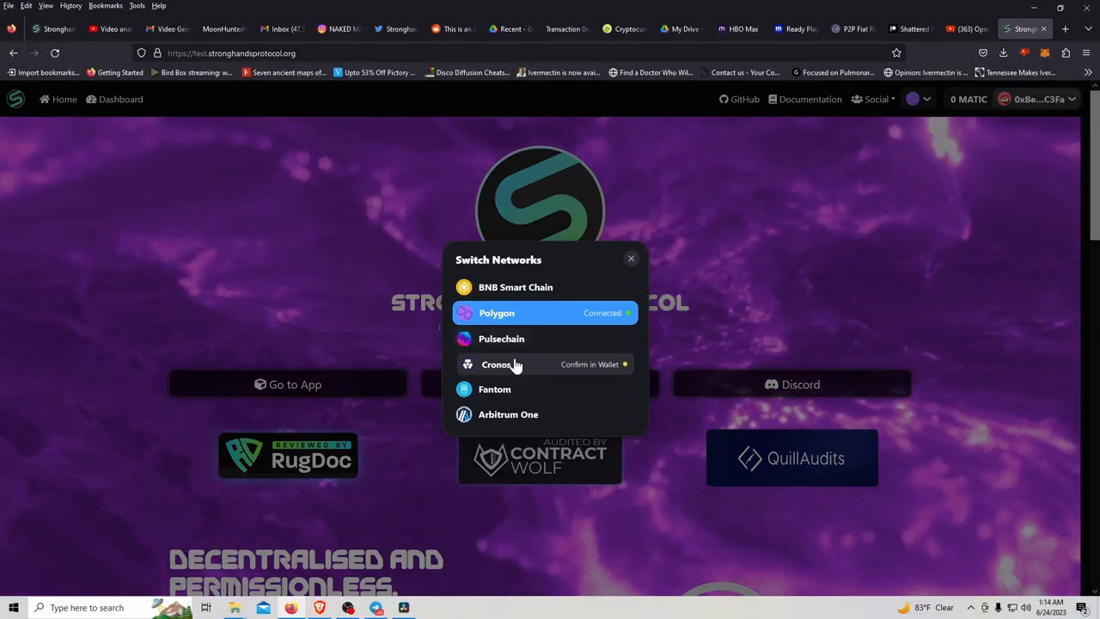
left_click(494, 364)
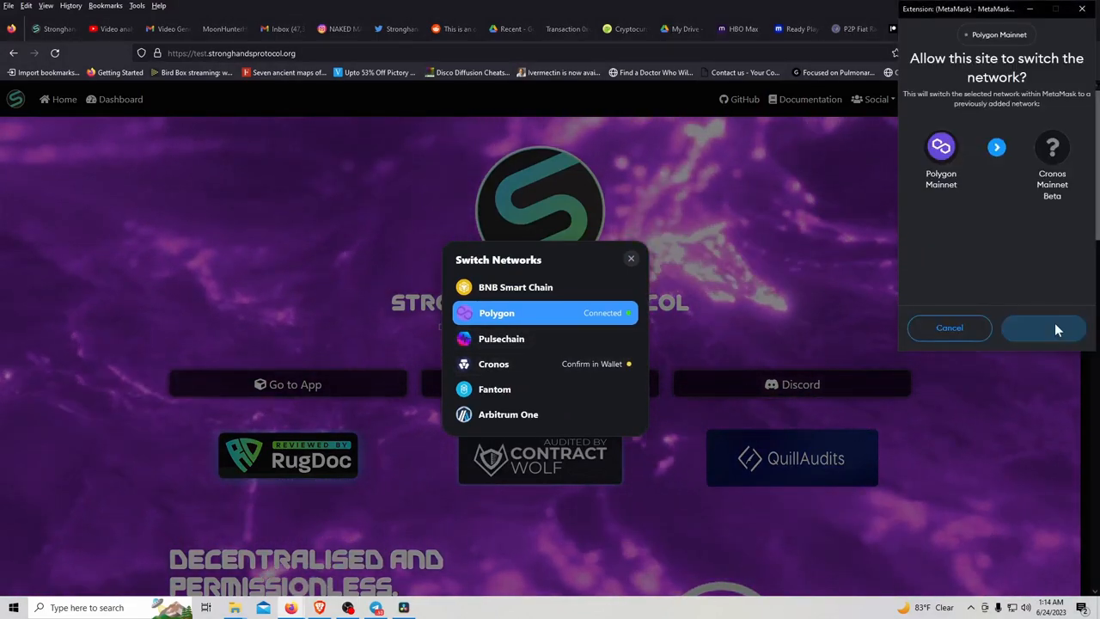
left_click(1043, 326)
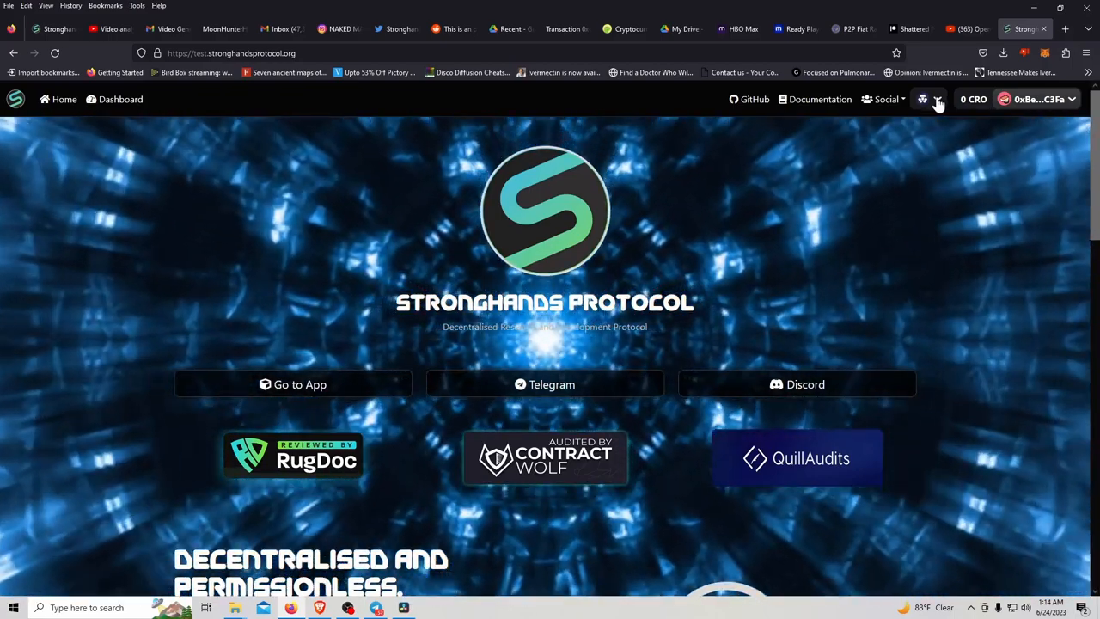
- Switch the site to Fantom via MetaMask, showing the blue flame theme with 0 FTM
left_click(937, 98)
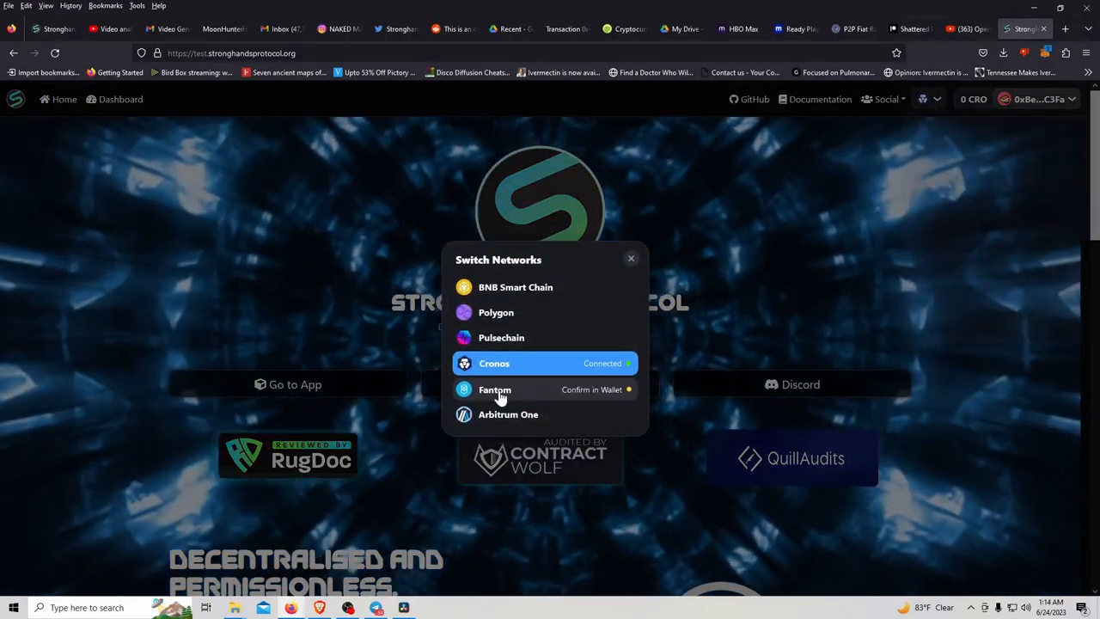
left_click(495, 388)
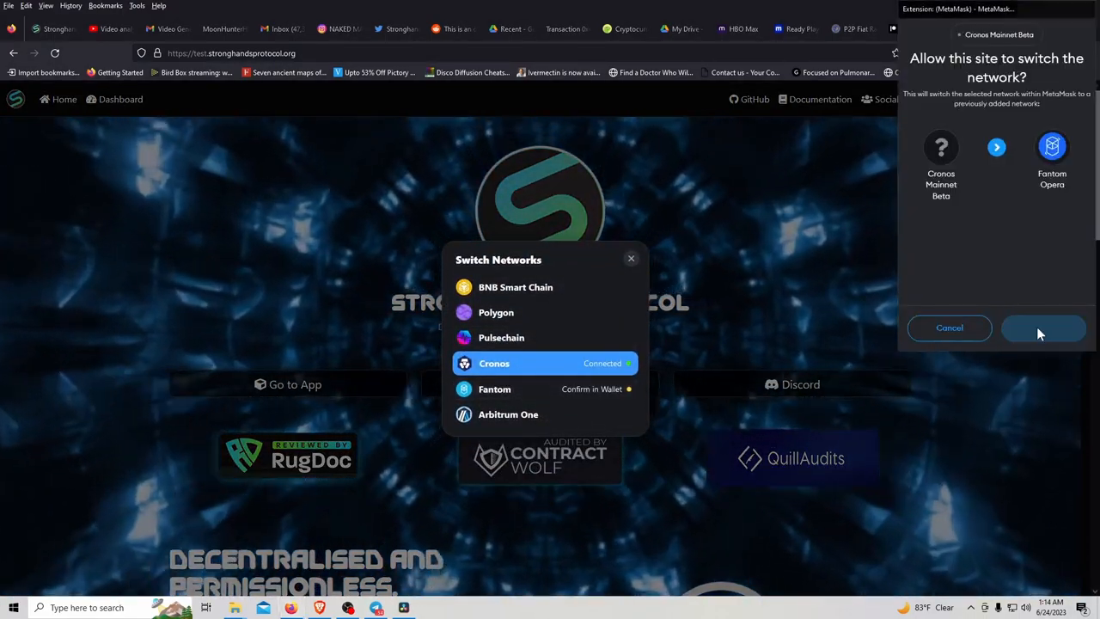
left_click(1043, 326)
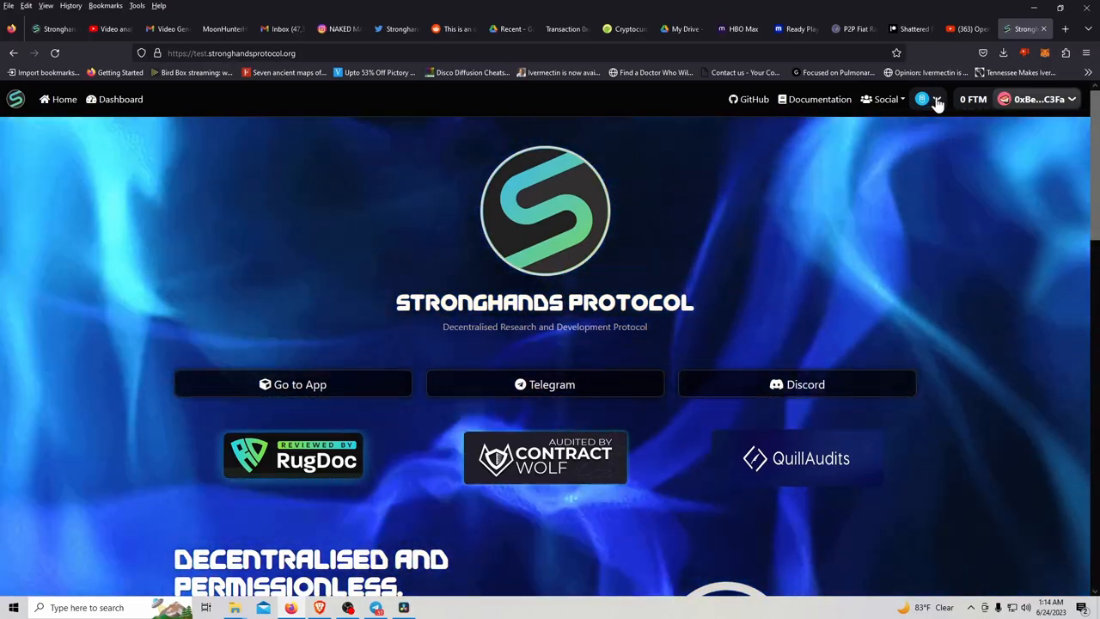
- Add Arbitrum One to MetaMask and switch to it, showing the pink grid theme with 0 ETH
left_click(921, 98)
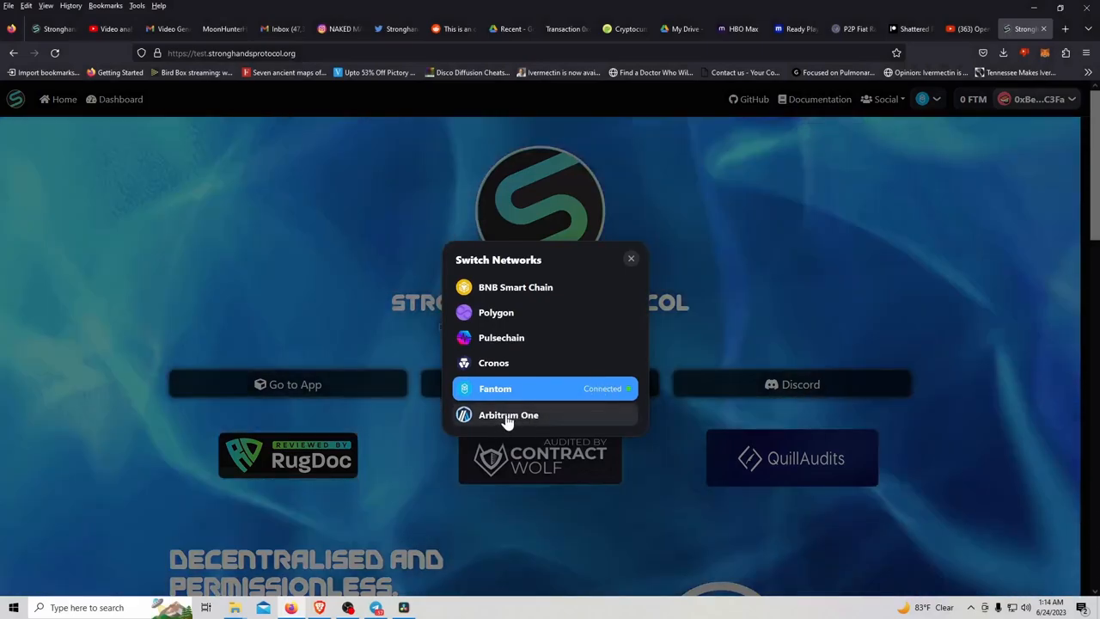
left_click(509, 414)
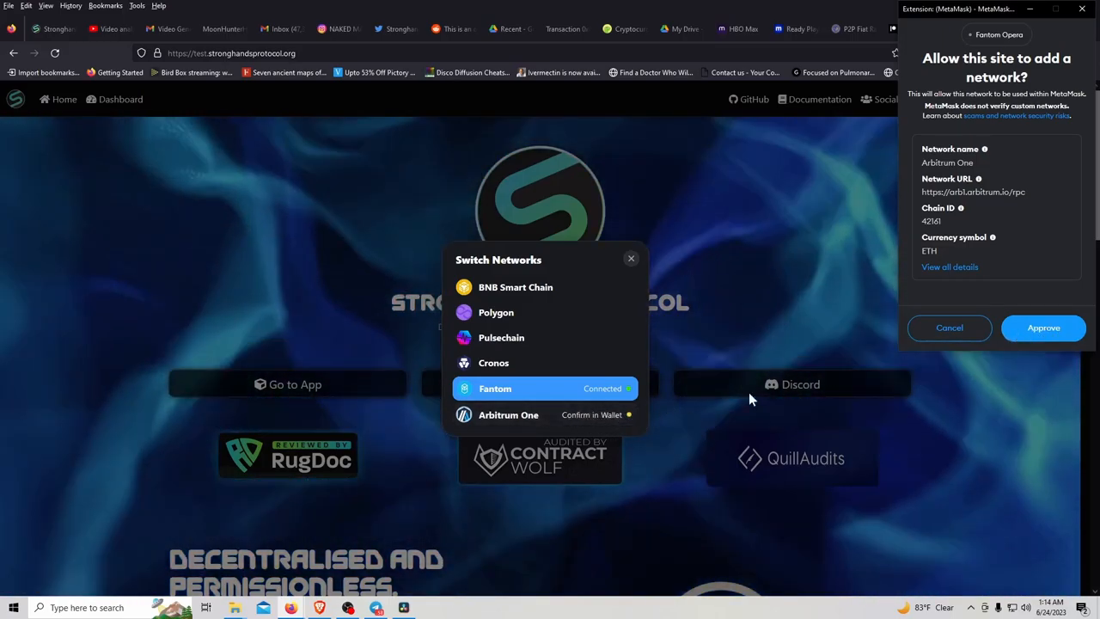
left_click(1043, 327)
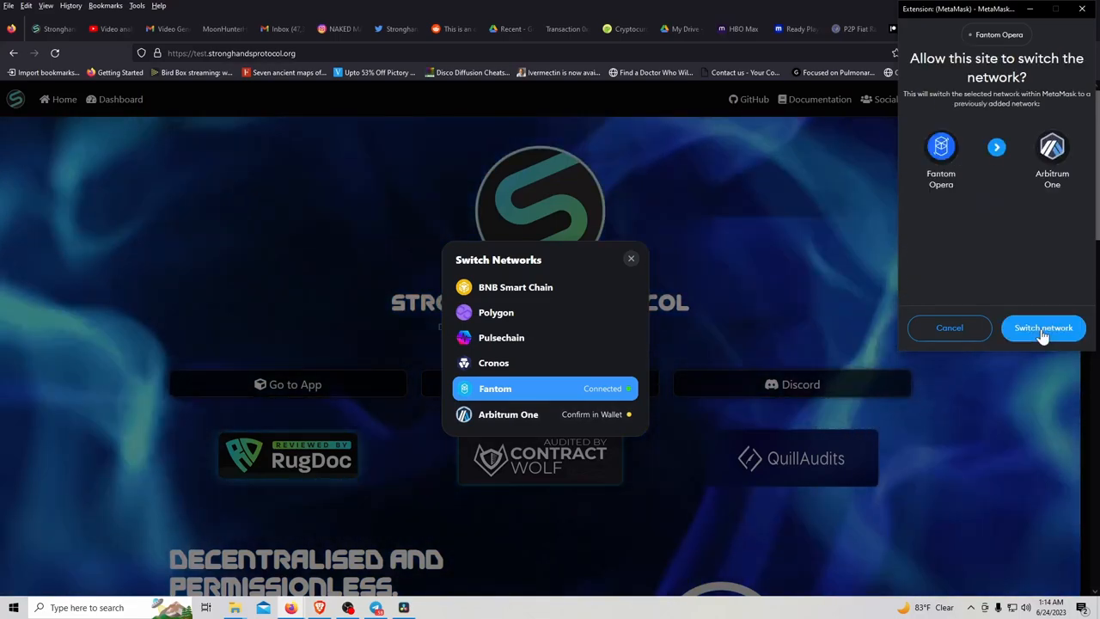
left_click(1043, 326)
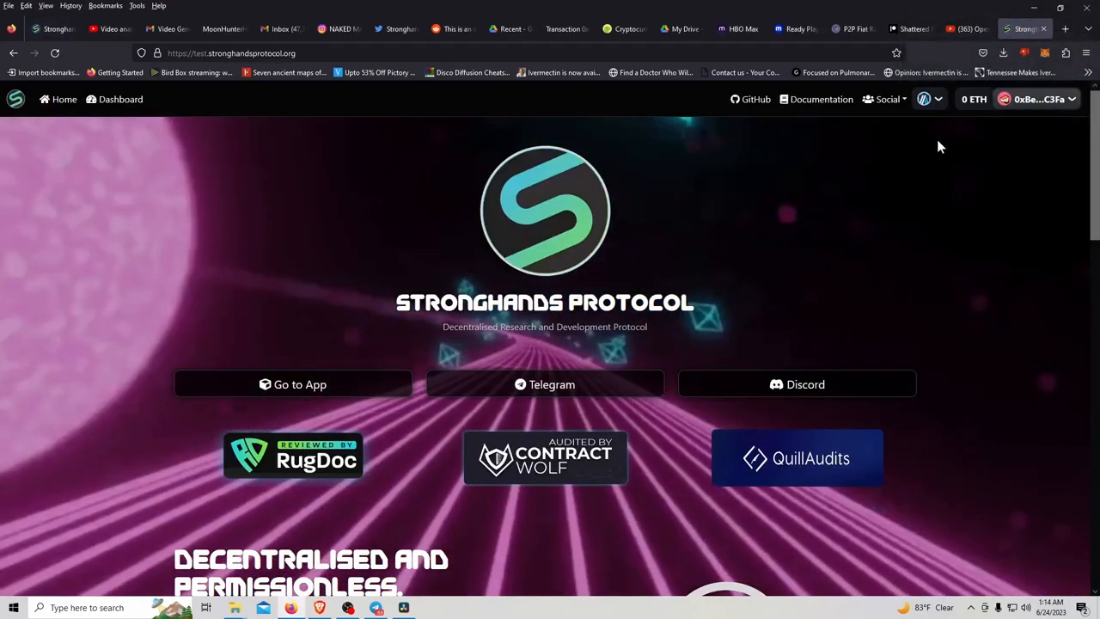
mouse_move(938, 105)
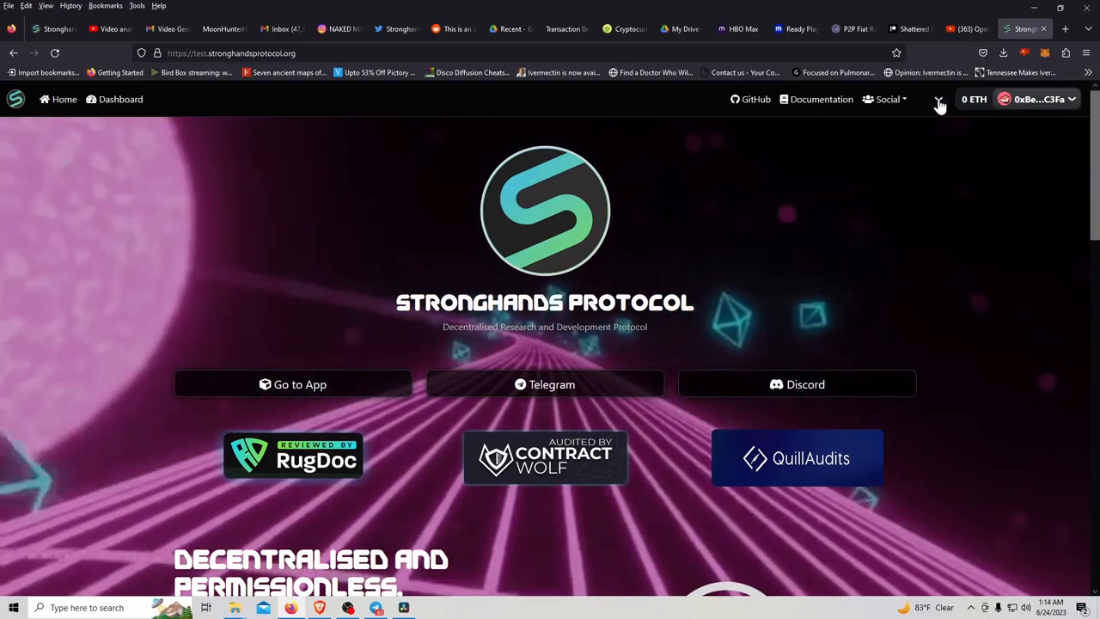
- Switch back to BNB Smart Chain and dismiss MetaMask's network-switched notice
left_click(938, 98)
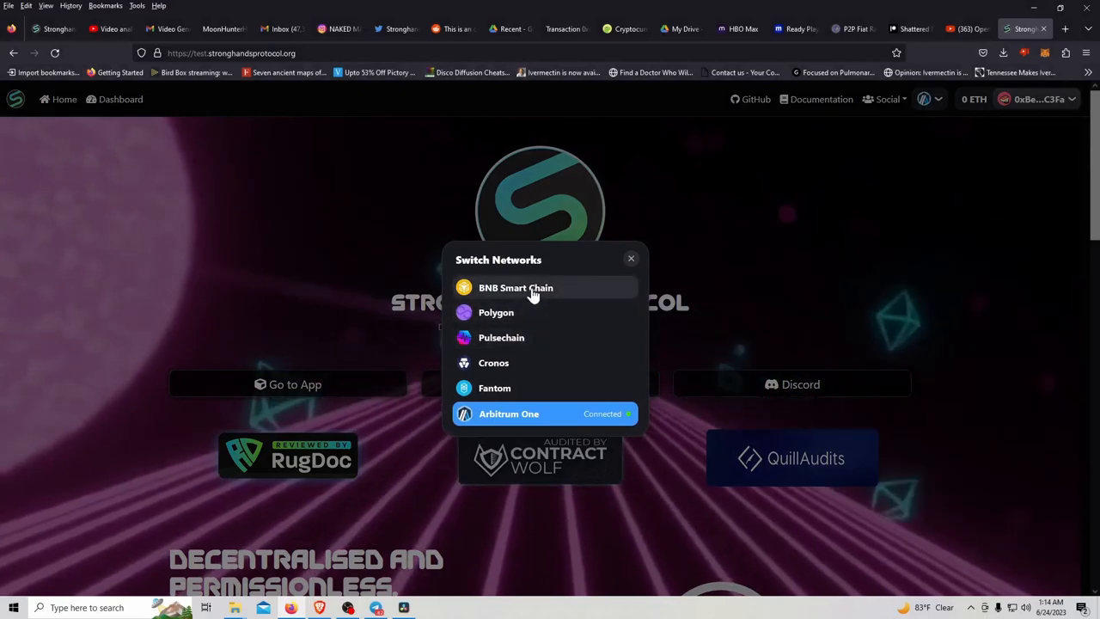
left_click(516, 287)
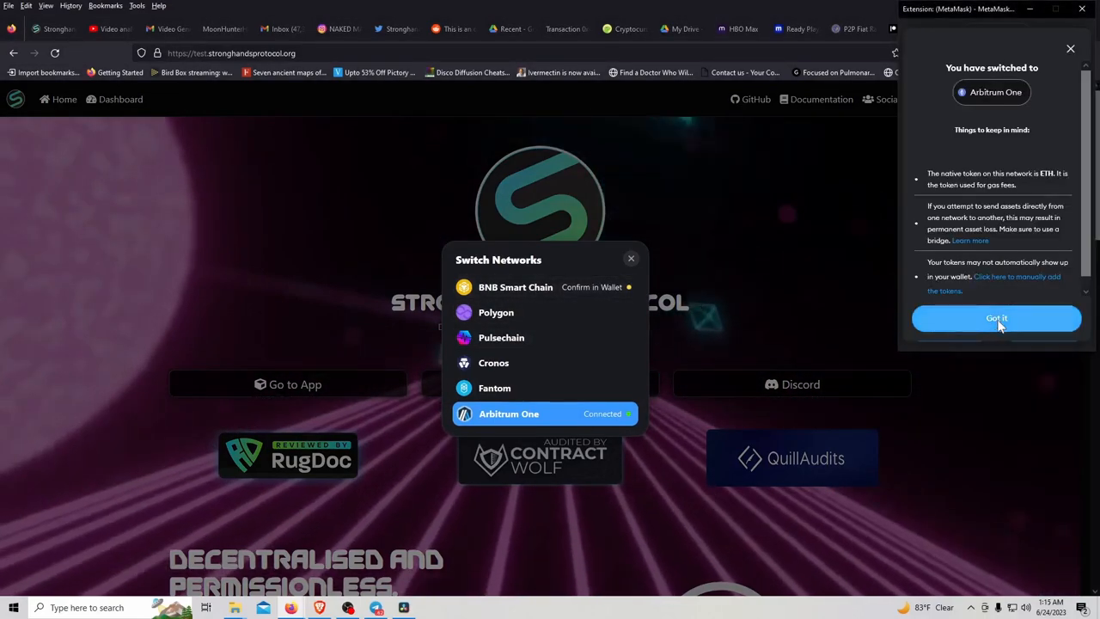
left_click(997, 318)
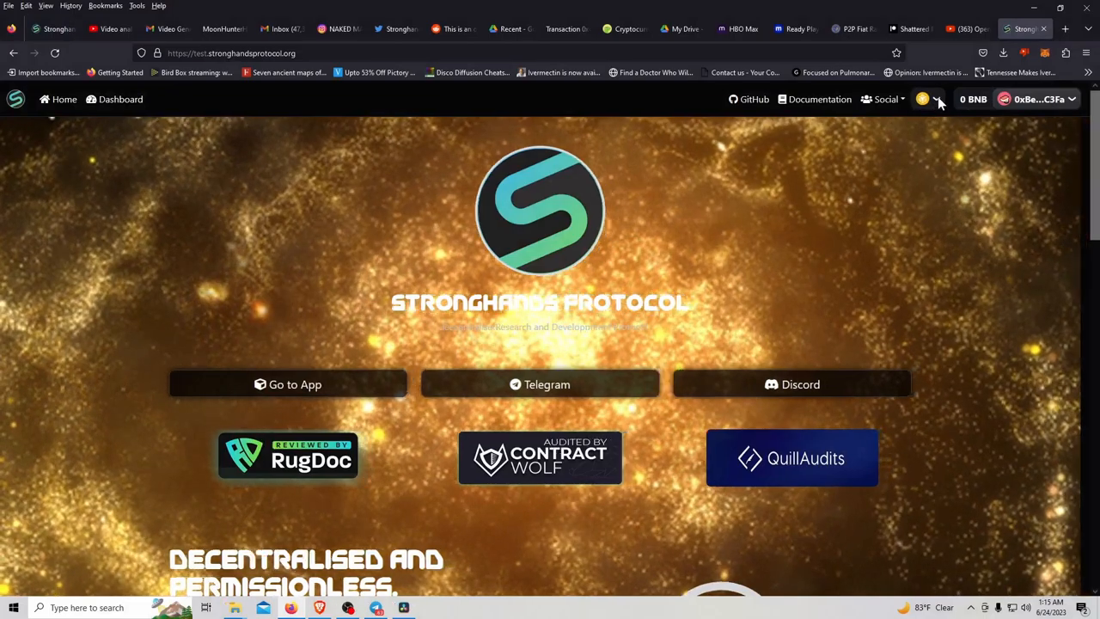
- Switch to Fantom again via MetaMask, showing the blue flame theme with 0 FTM
left_click(935, 98)
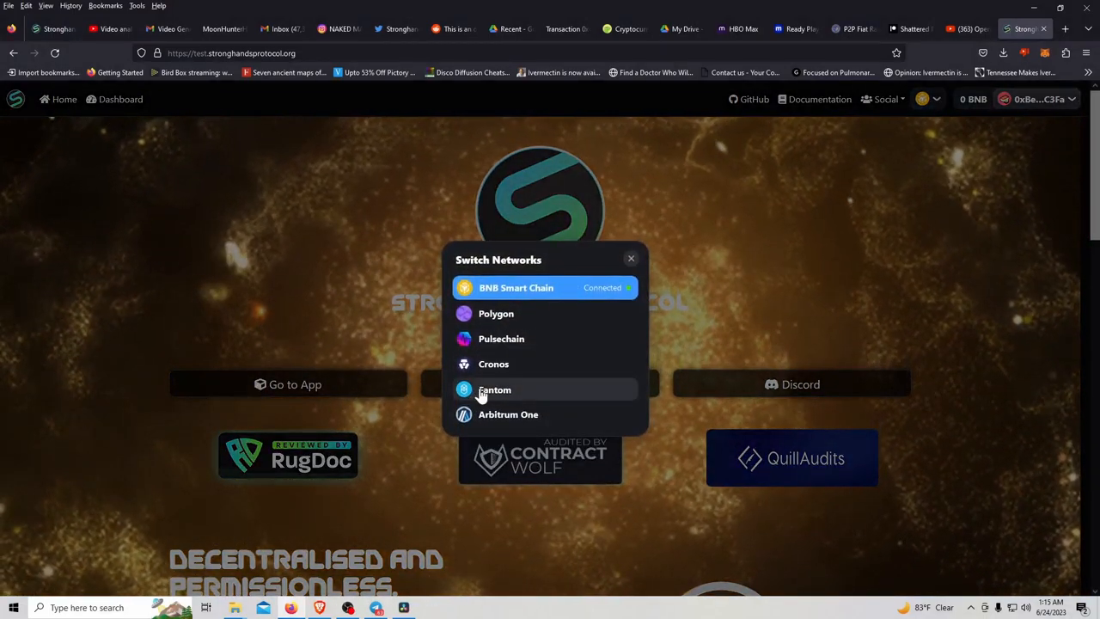
left_click(495, 388)
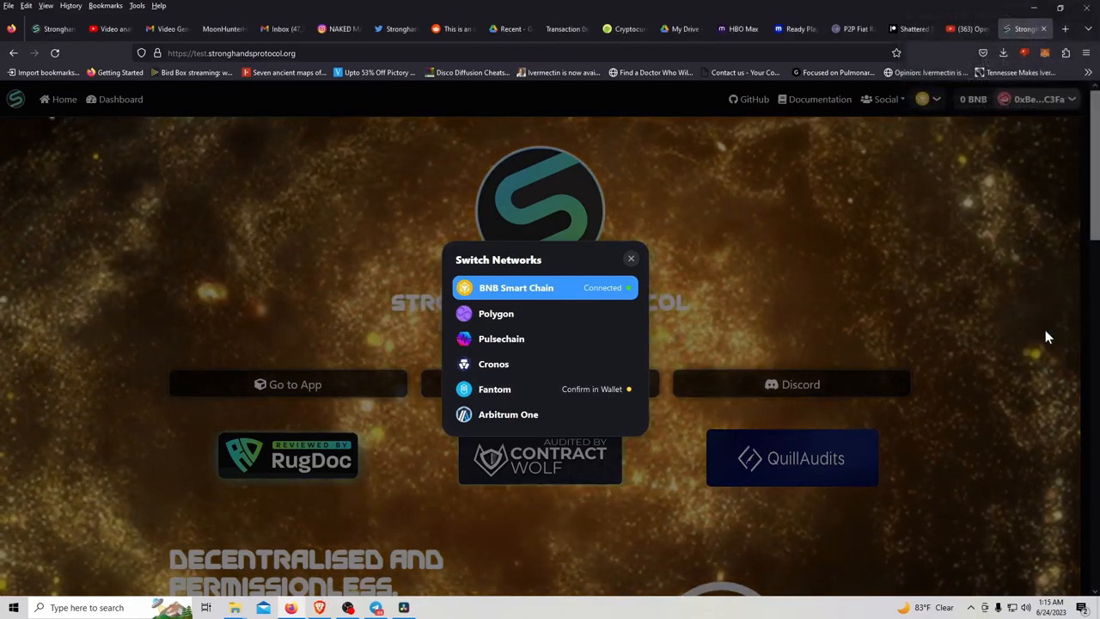
left_click(494, 388)
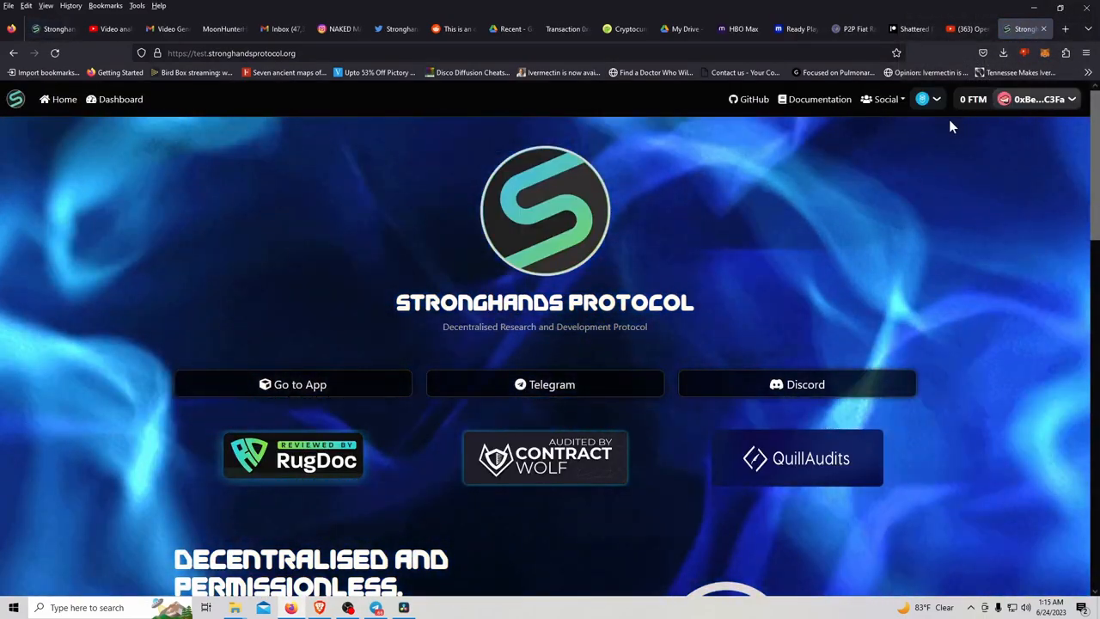